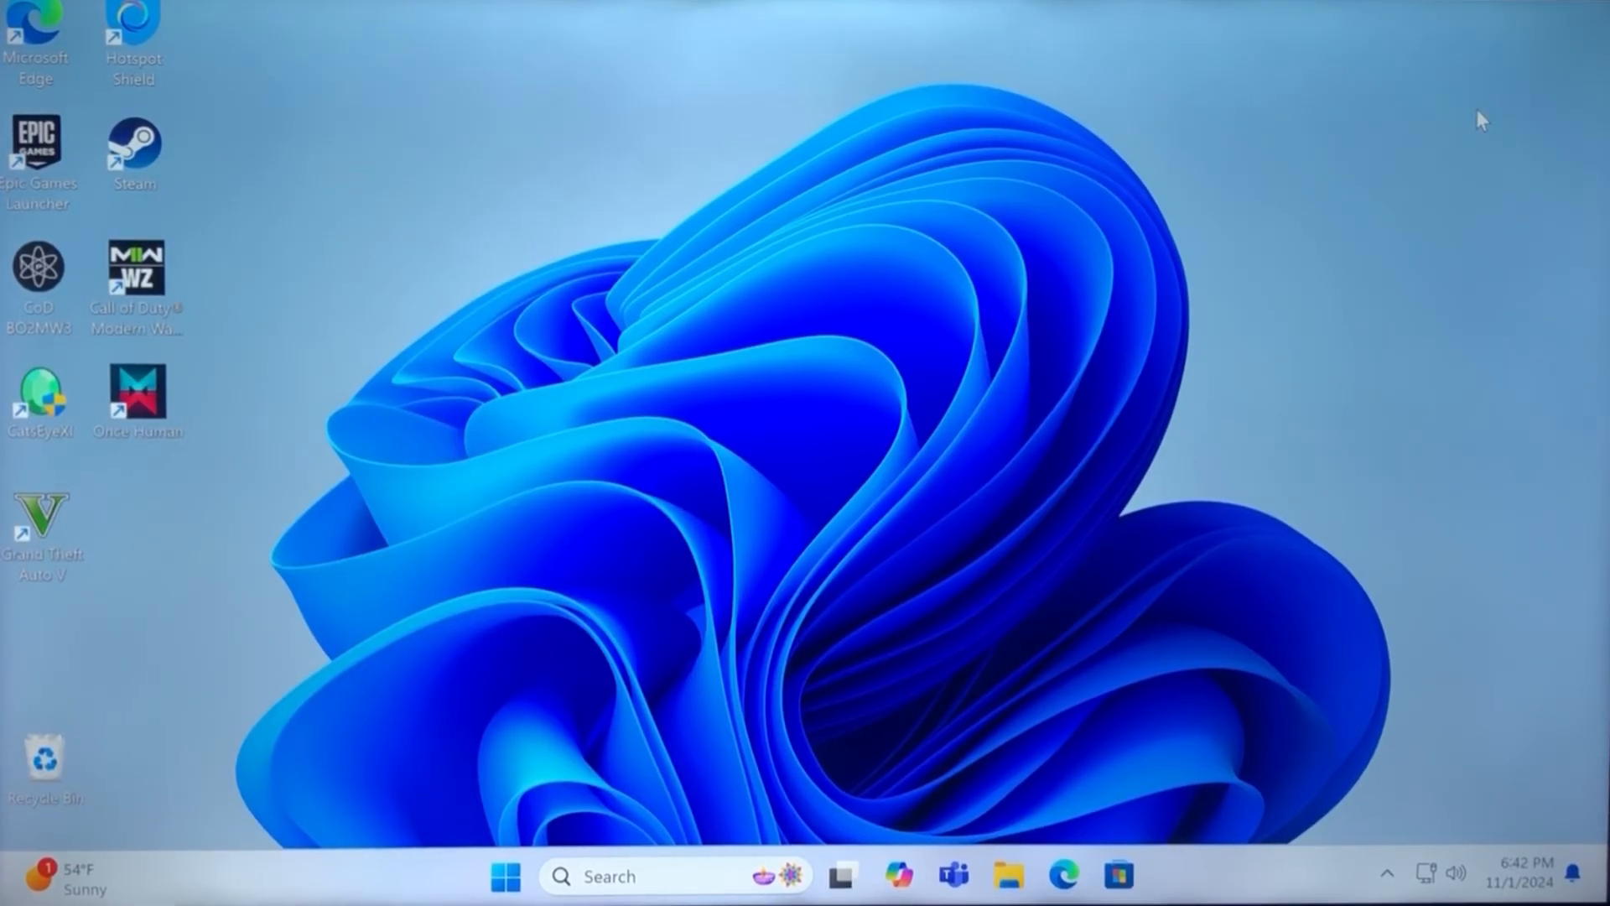
{"action": "mouse_move", "coordinate": [1554, 284]}
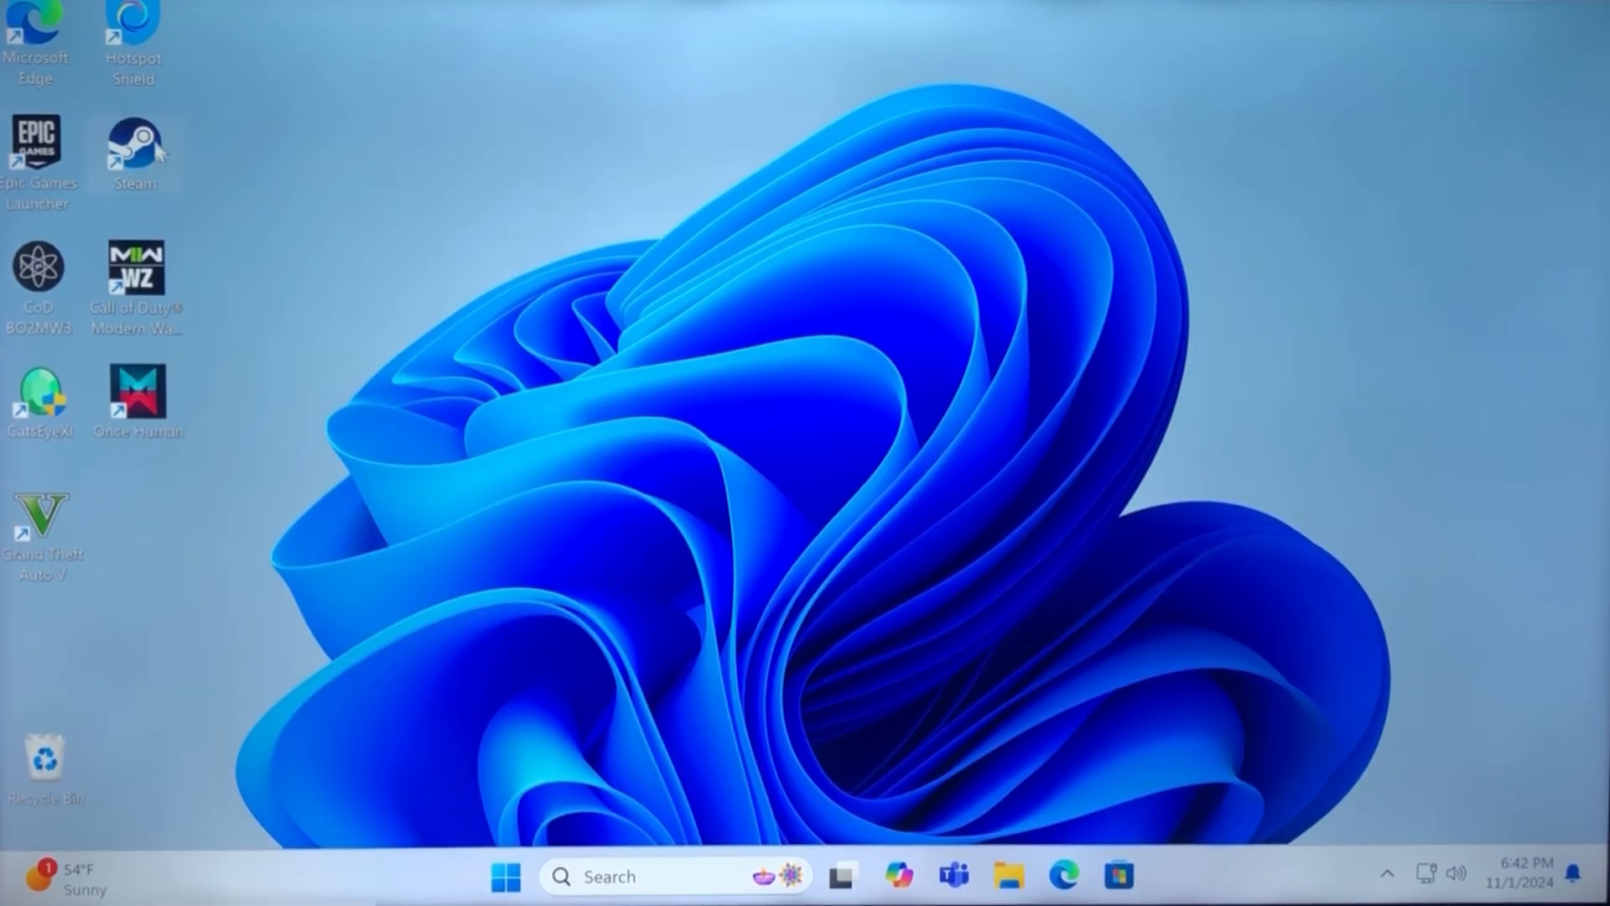
Launch Steam, visit the library home, and open Call of Duty's game page.
{"action": "double_click", "coordinate": [133, 144]}
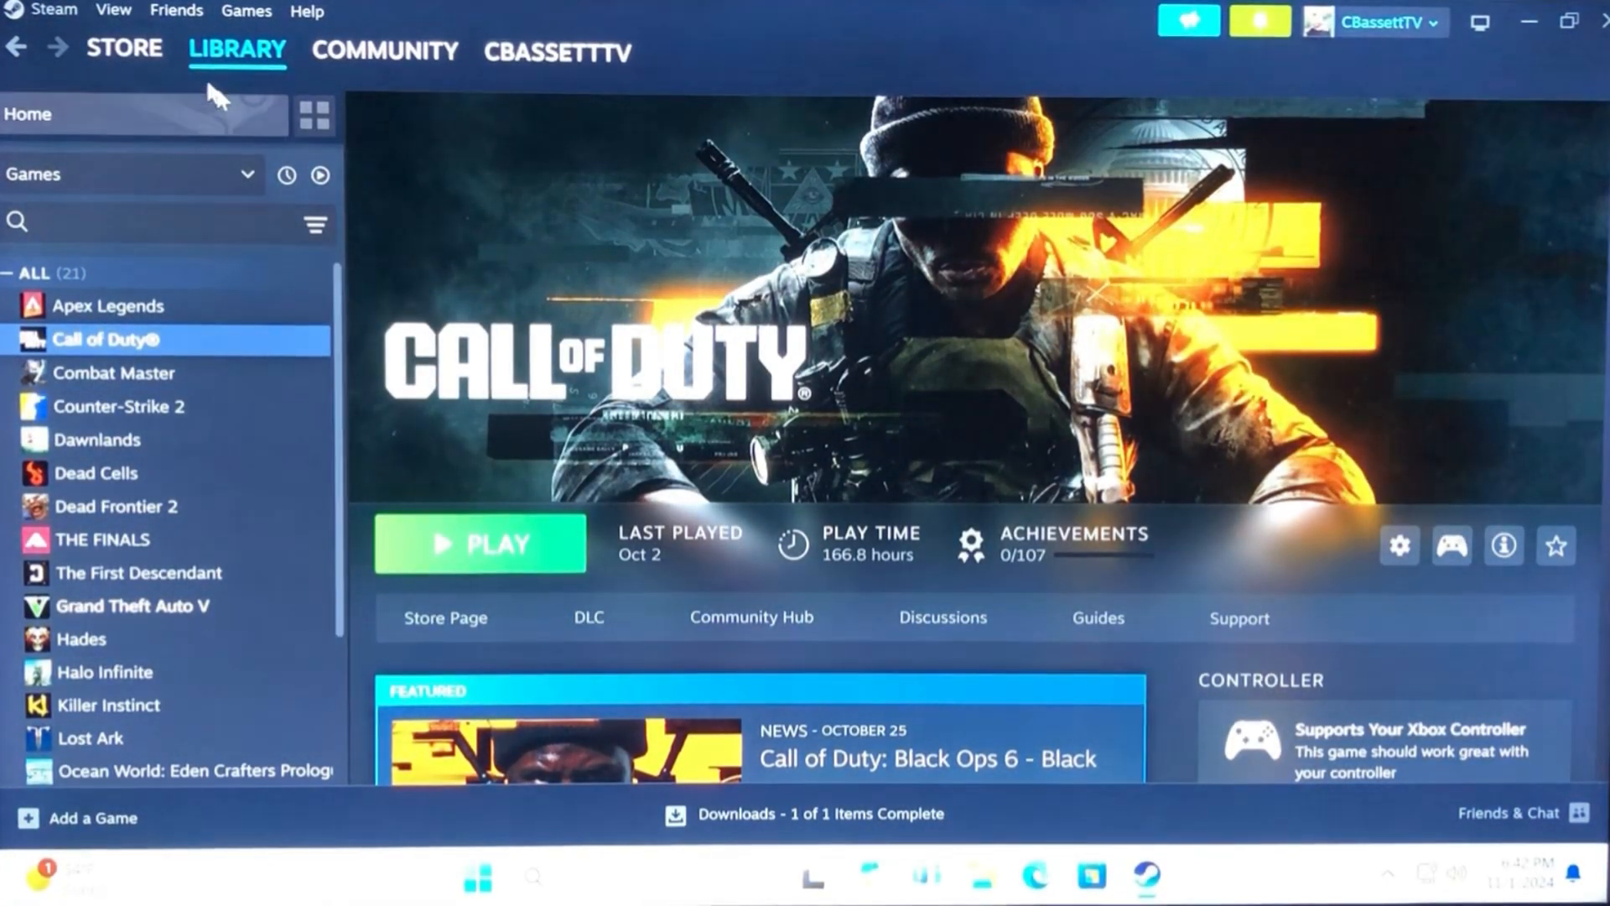
{"action": "left_click", "coordinate": [237, 50]}
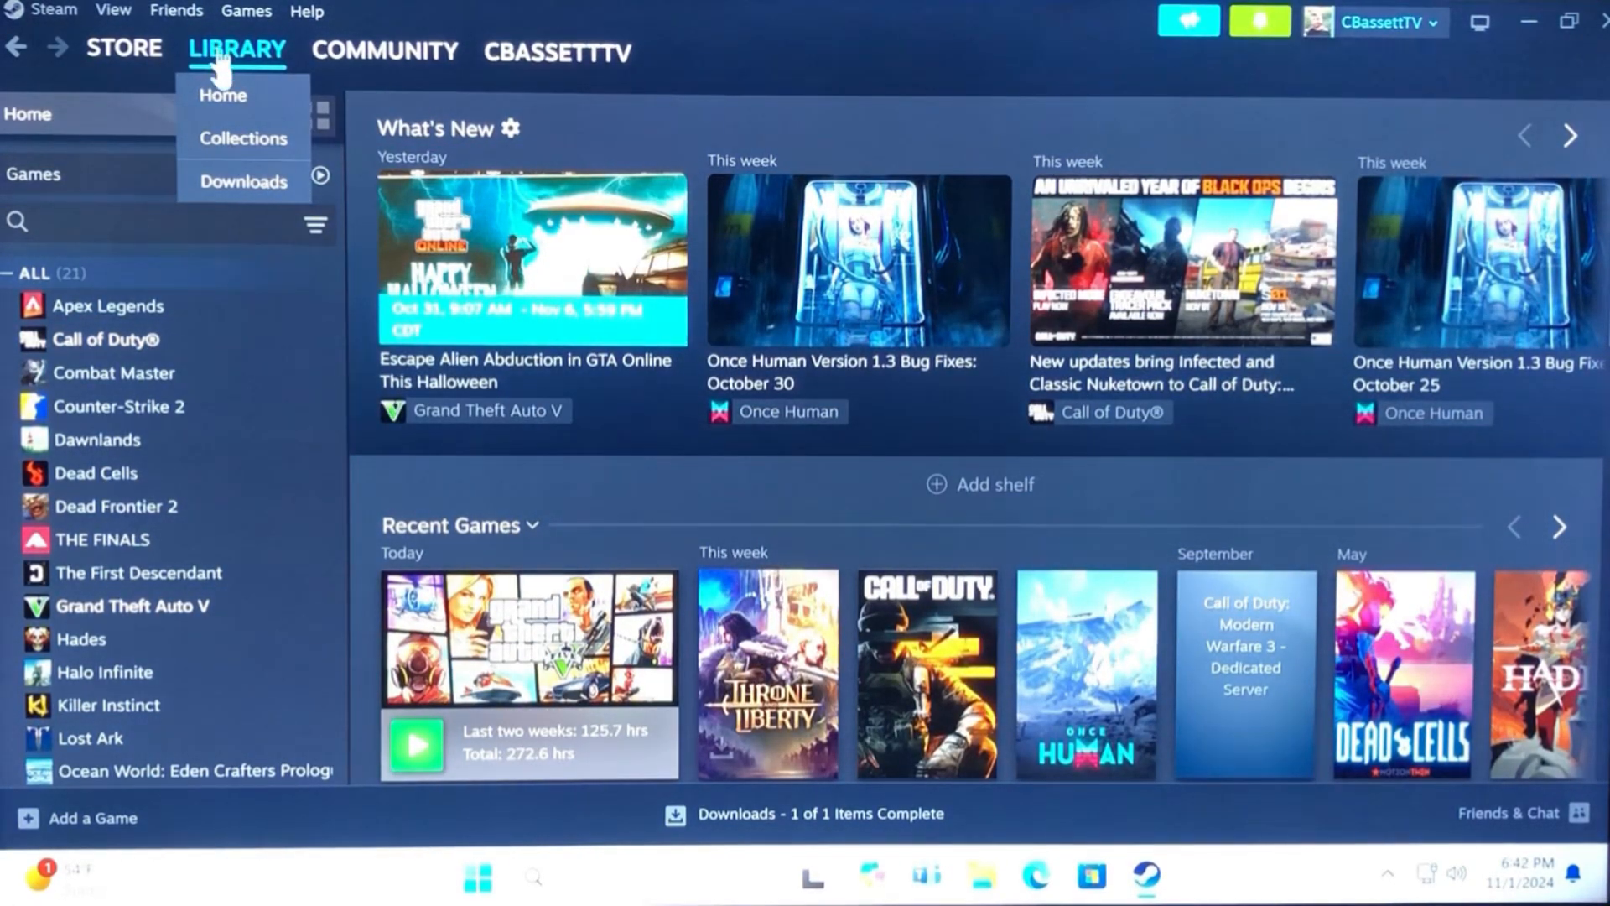
{"action": "left_click", "coordinate": [106, 340]}
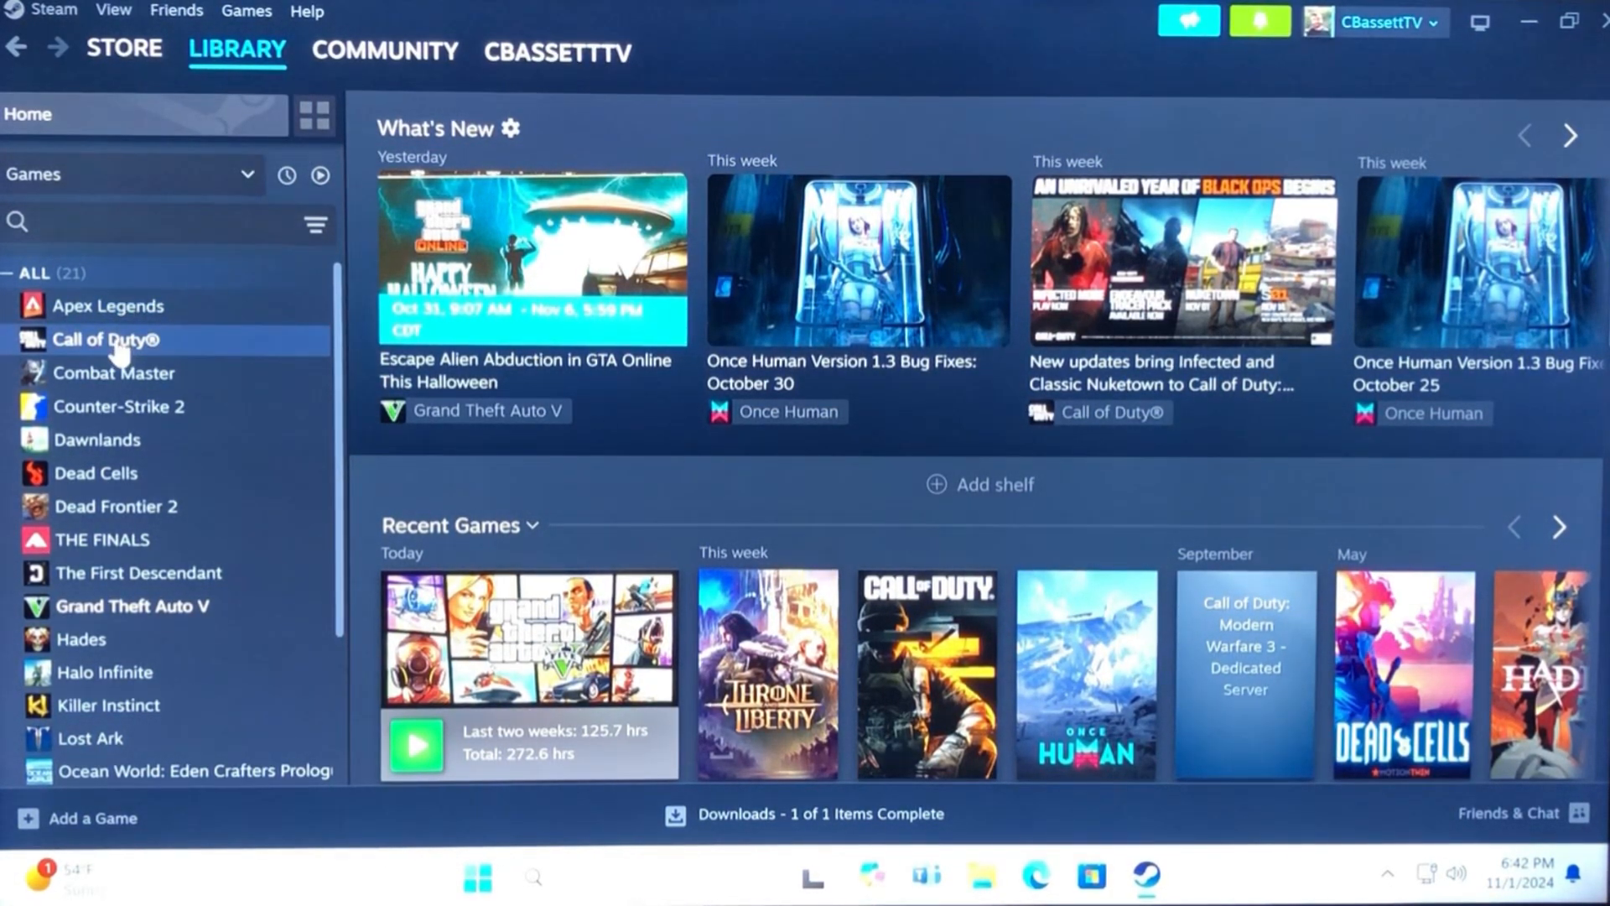
{"action": "left_click", "coordinate": [106, 339]}
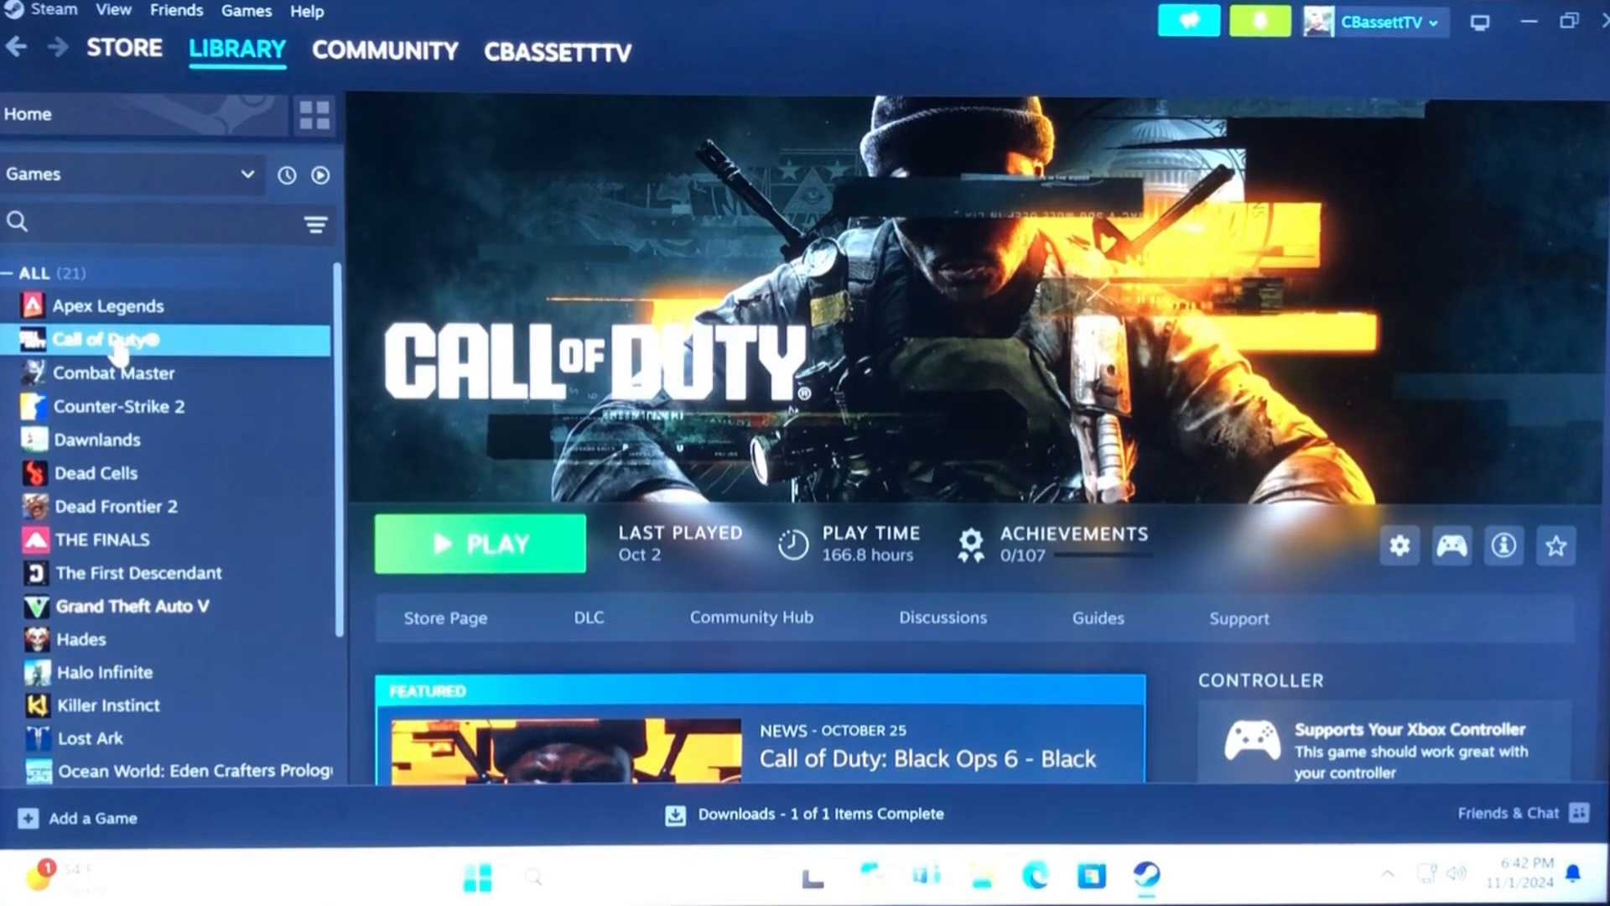
Open Call of Duty's Properties window from its Manage gear menu.
{"action": "right_click", "coordinate": [109, 339]}
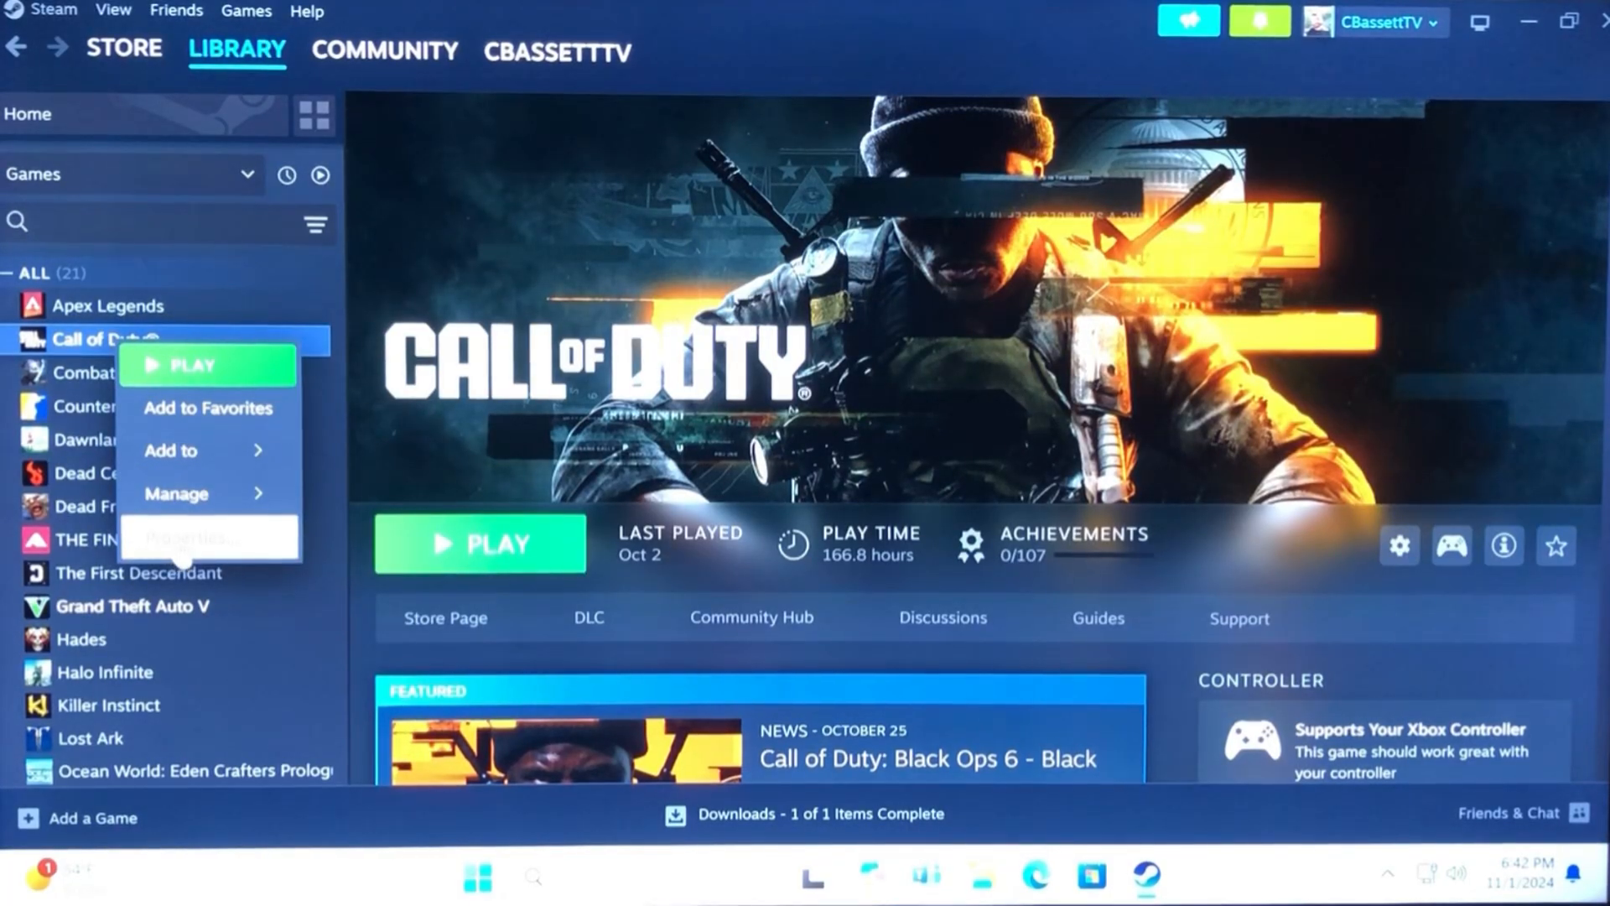
{"action": "mouse_move", "coordinate": [192, 537]}
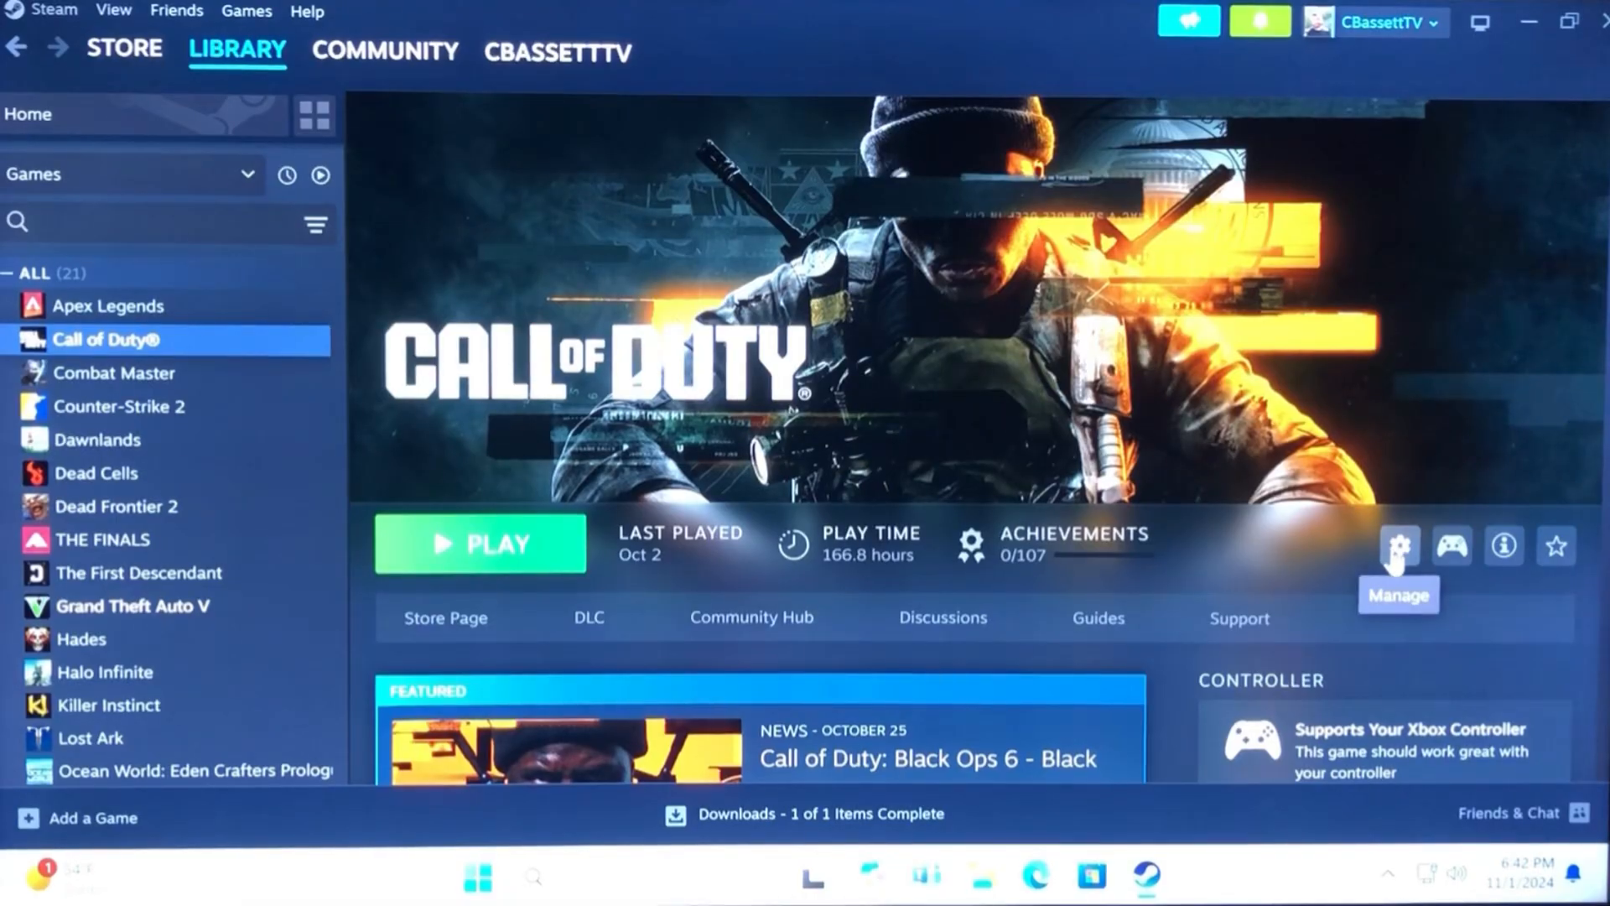
{"action": "left_click", "coordinate": [1399, 546]}
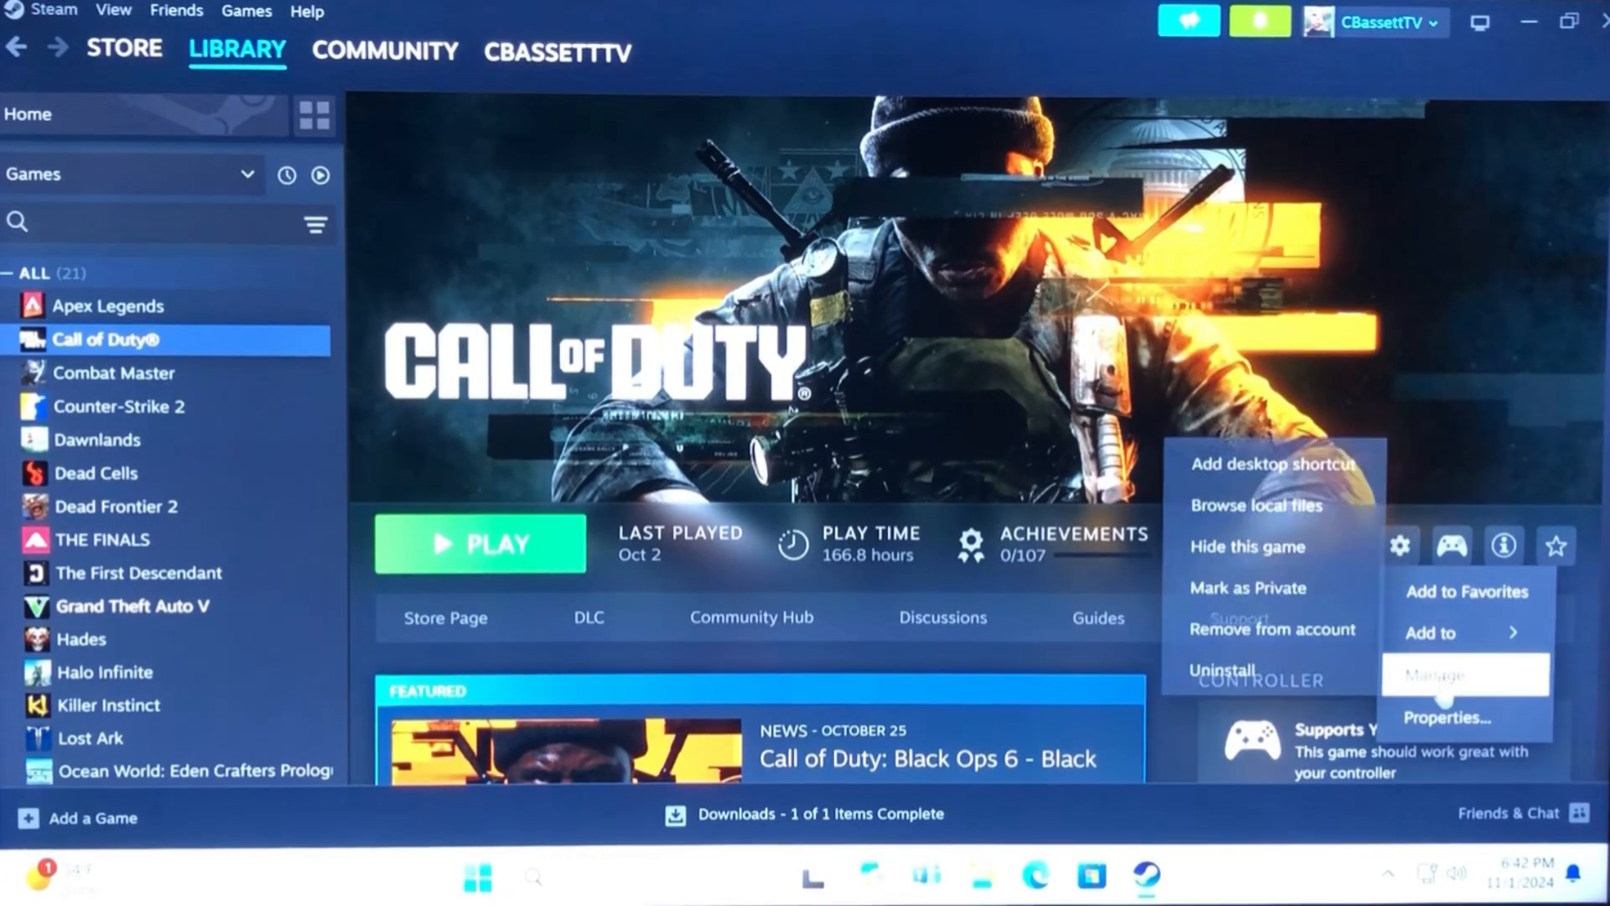
{"action": "left_click", "coordinate": [1446, 717]}
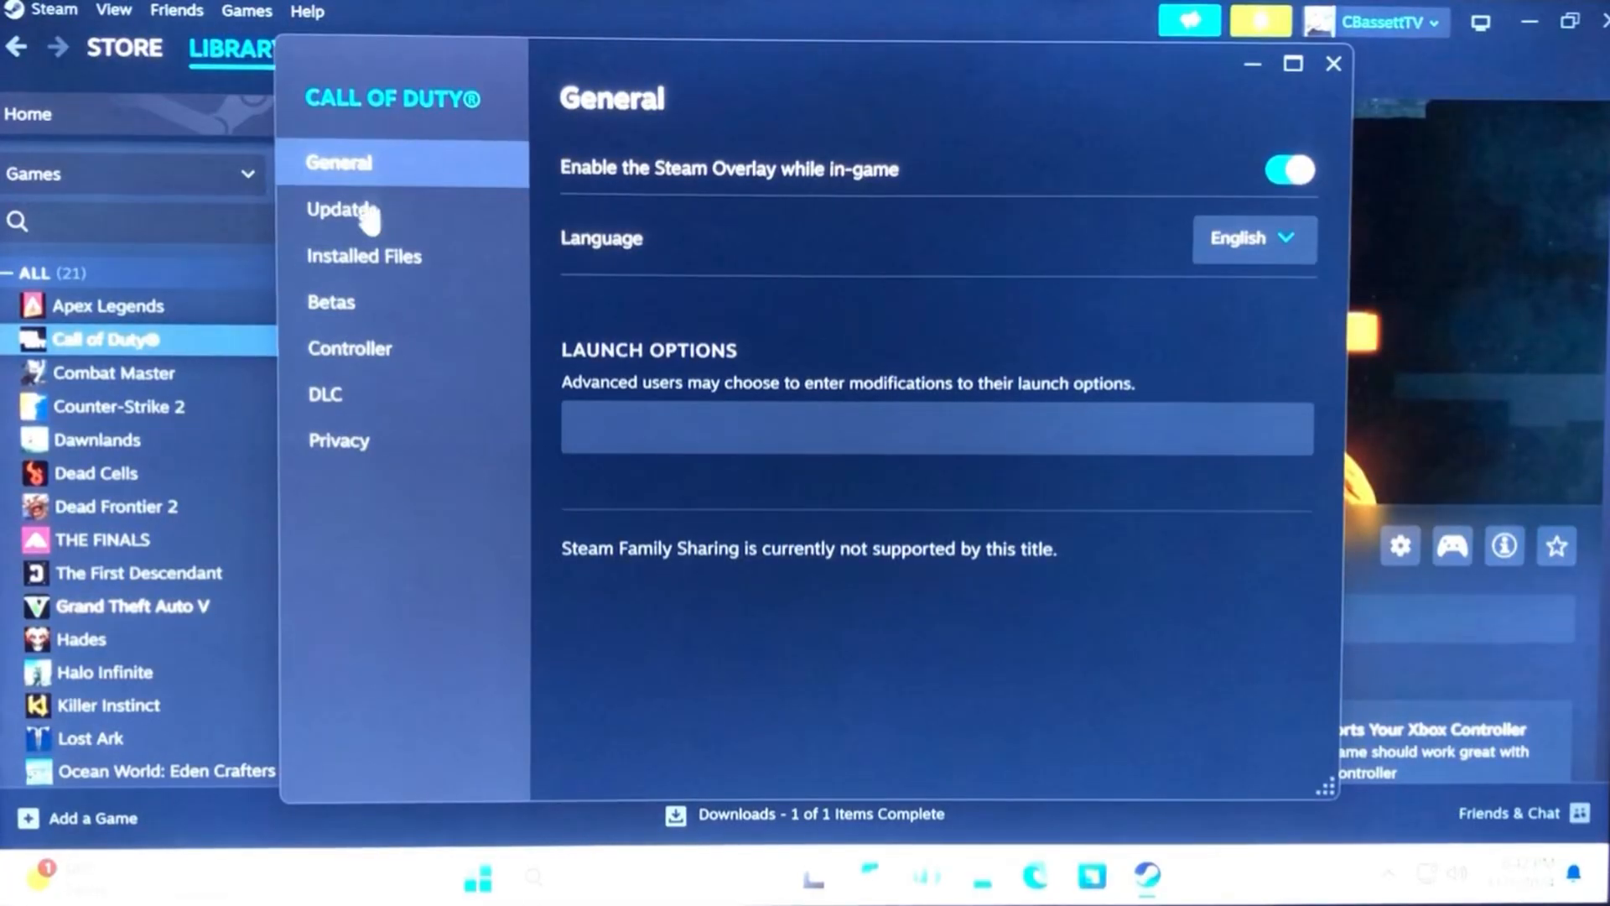
View the 110.39 GB install on C: under Installed Files and browse local files.
{"action": "left_click", "coordinate": [364, 256]}
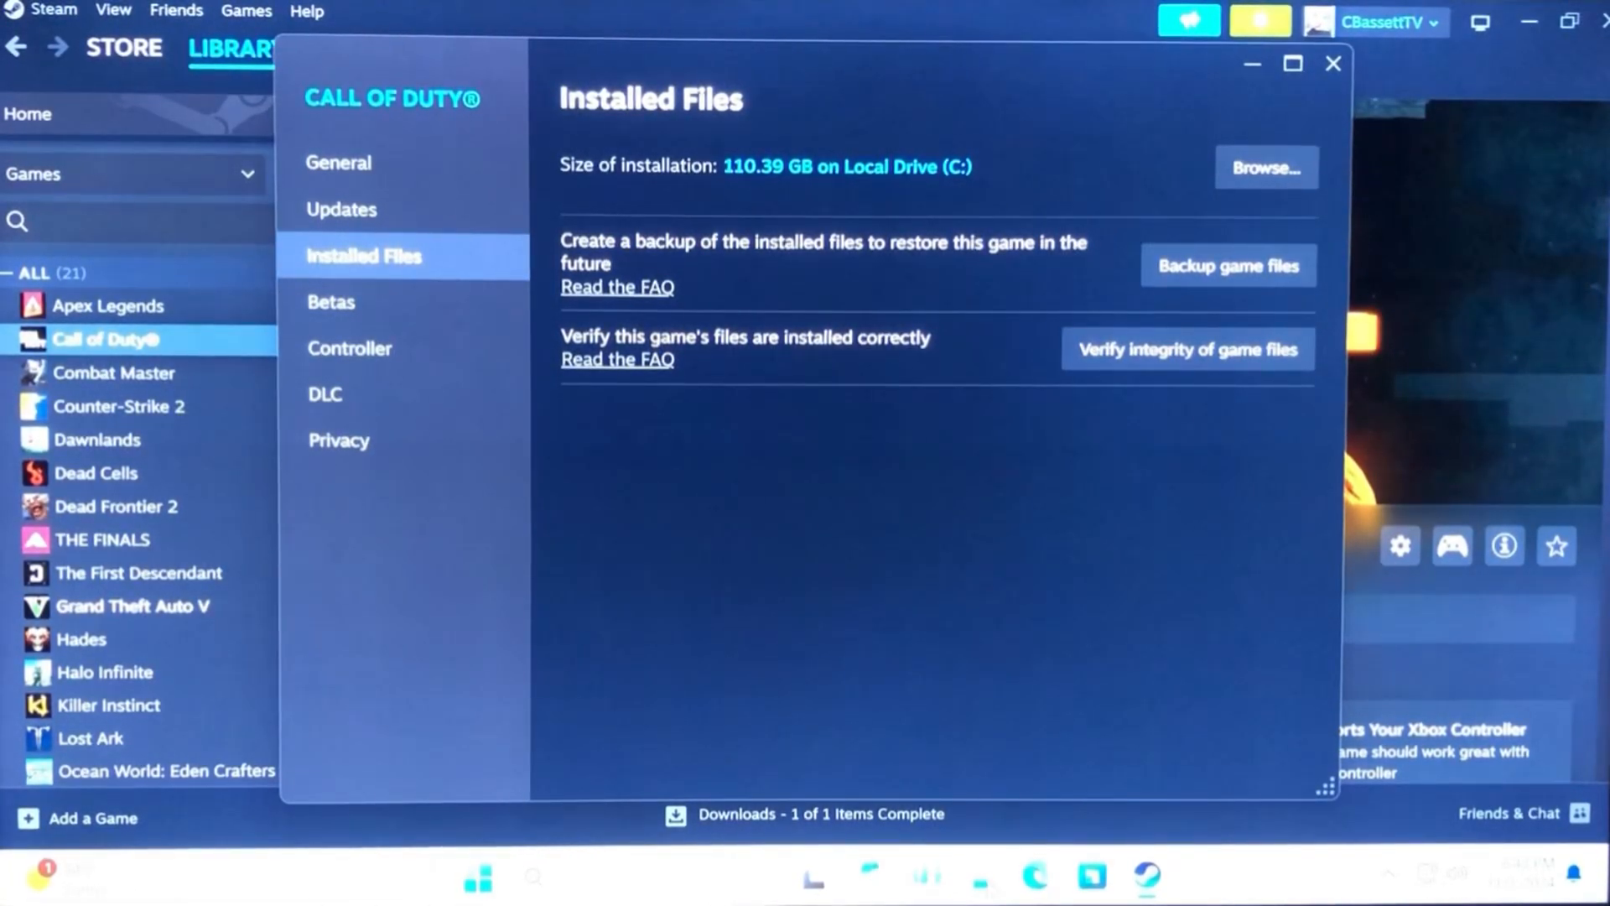
{"action": "left_click", "coordinate": [1264, 166]}
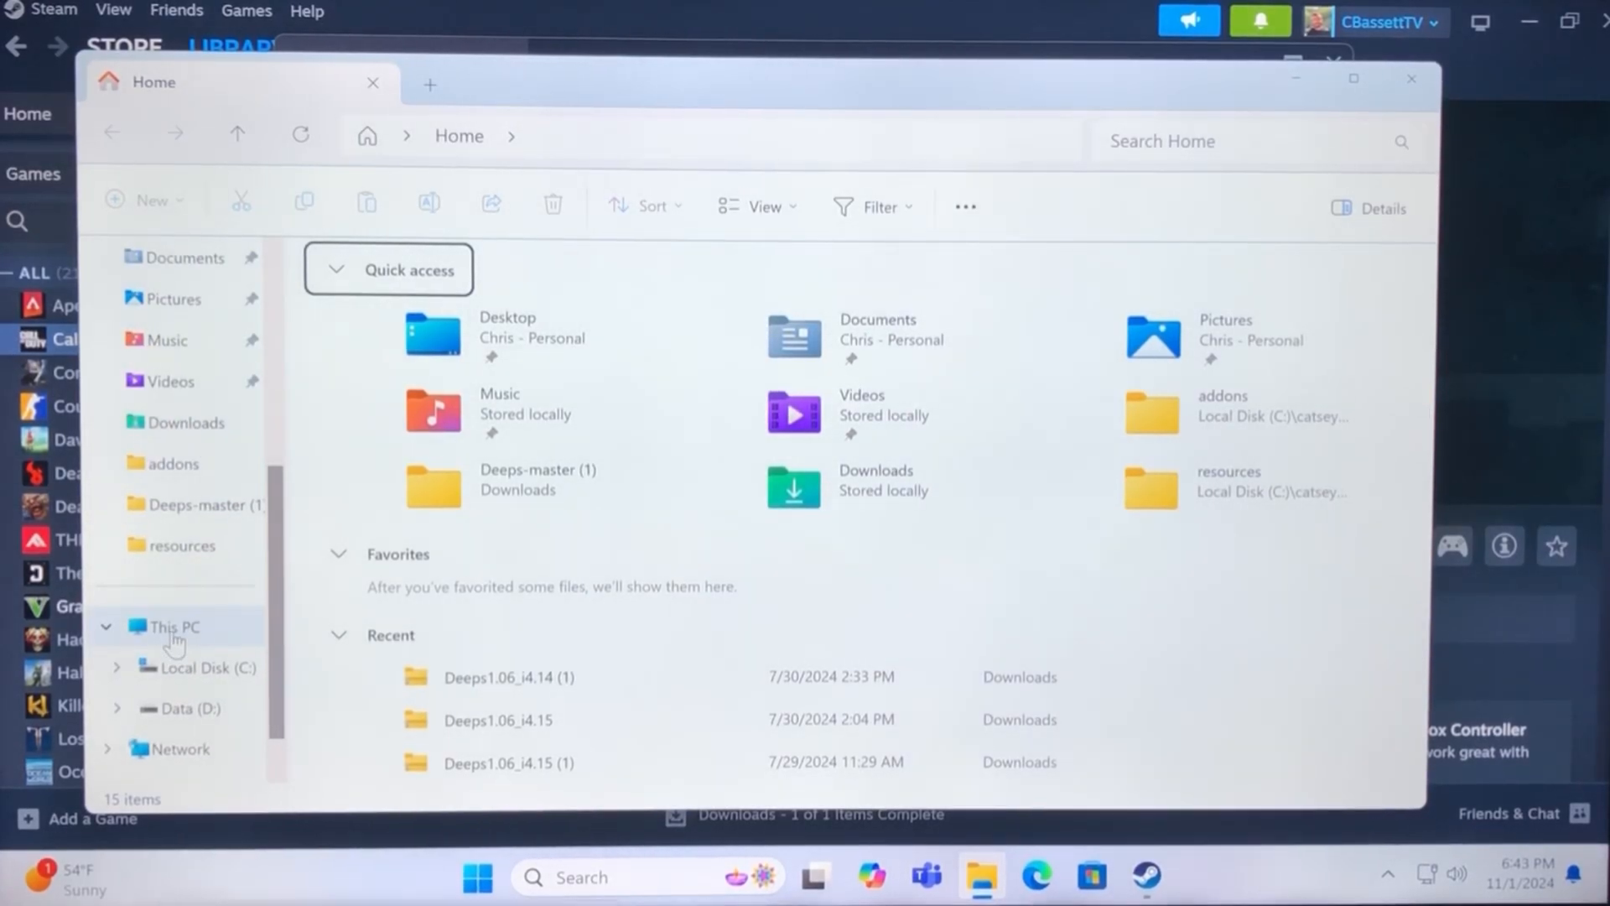
Close File Explorer to get back to Steam's Installed Files tab.
{"action": "left_click", "coordinate": [170, 626]}
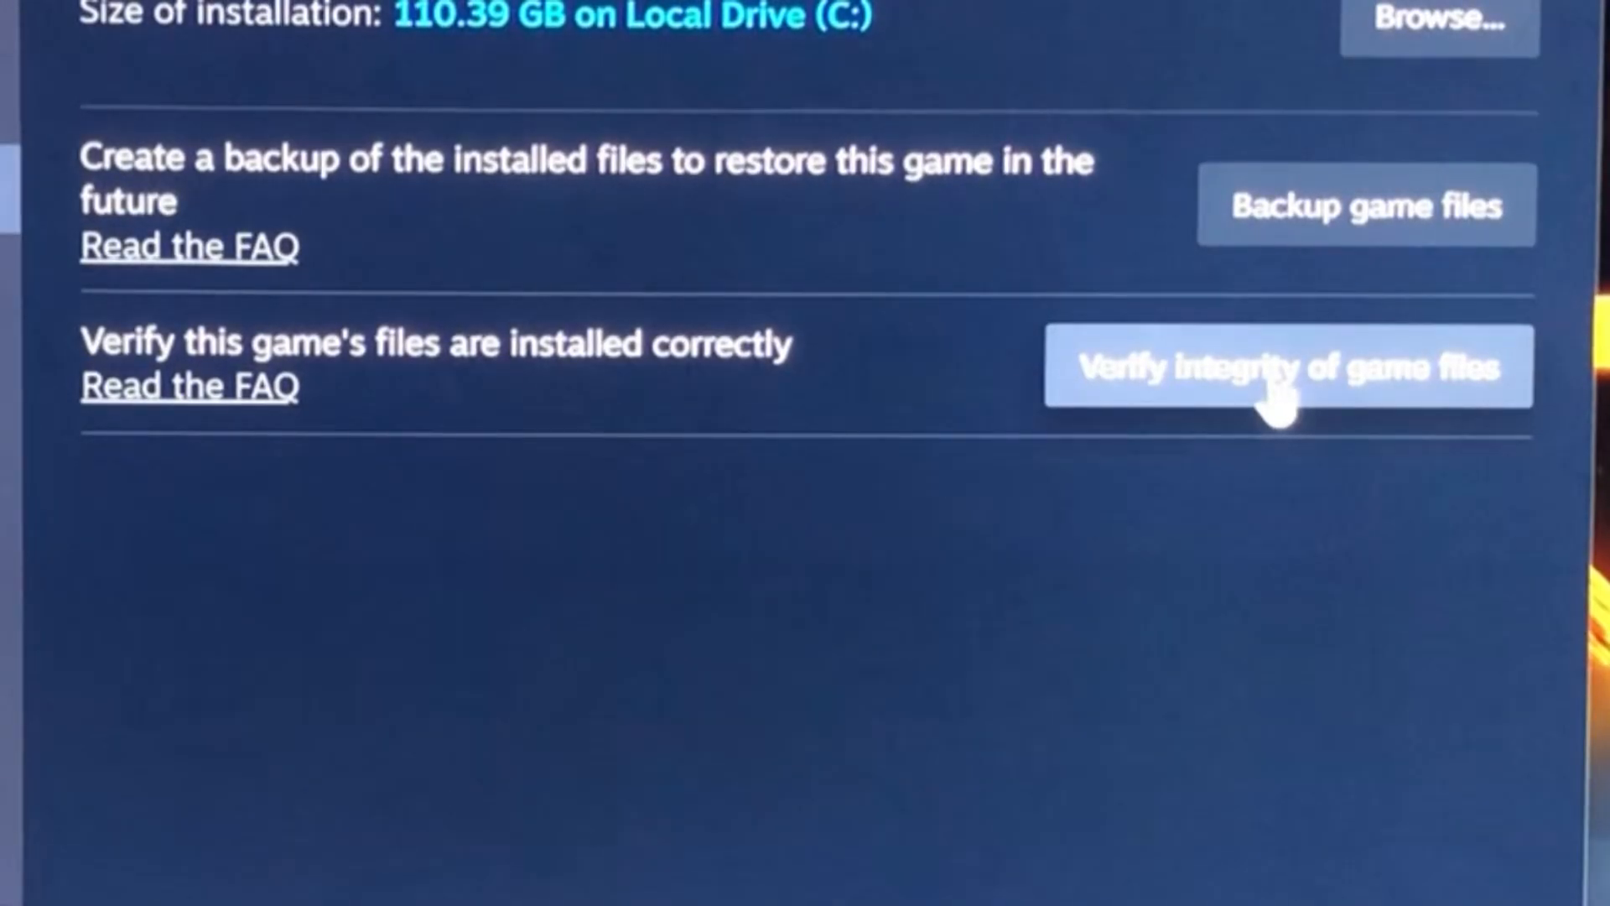
Verify integrity of Call of Duty's game files.
{"action": "left_click", "coordinate": [1289, 366]}
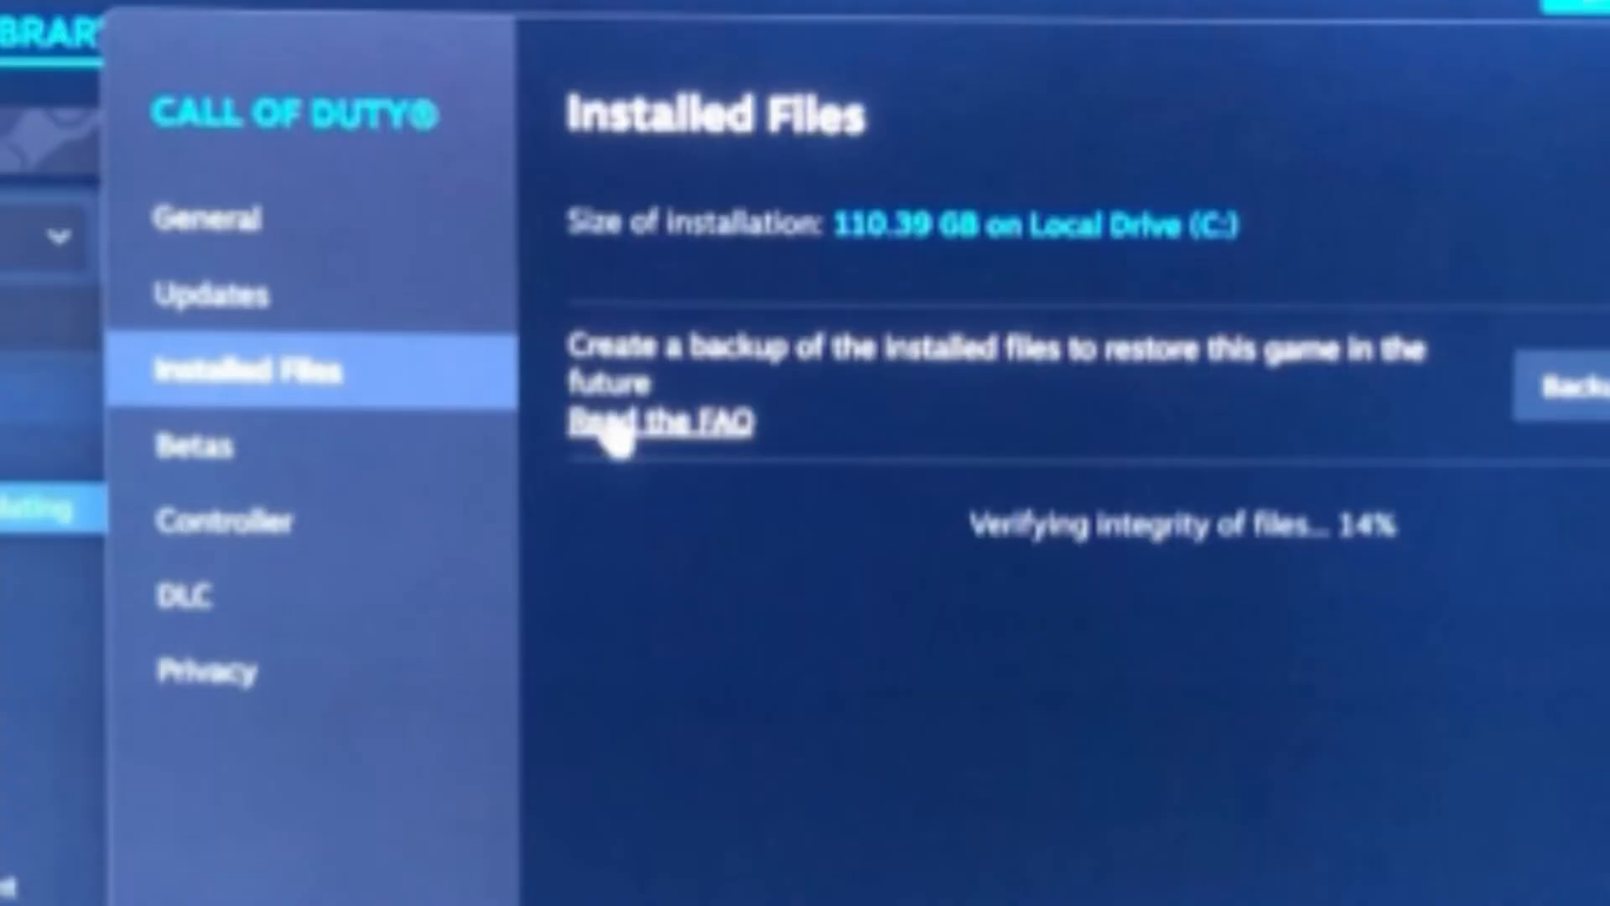
Open the FAQ and read the Steam Backup Feature article in Edge.
{"action": "left_click", "coordinate": [657, 421]}
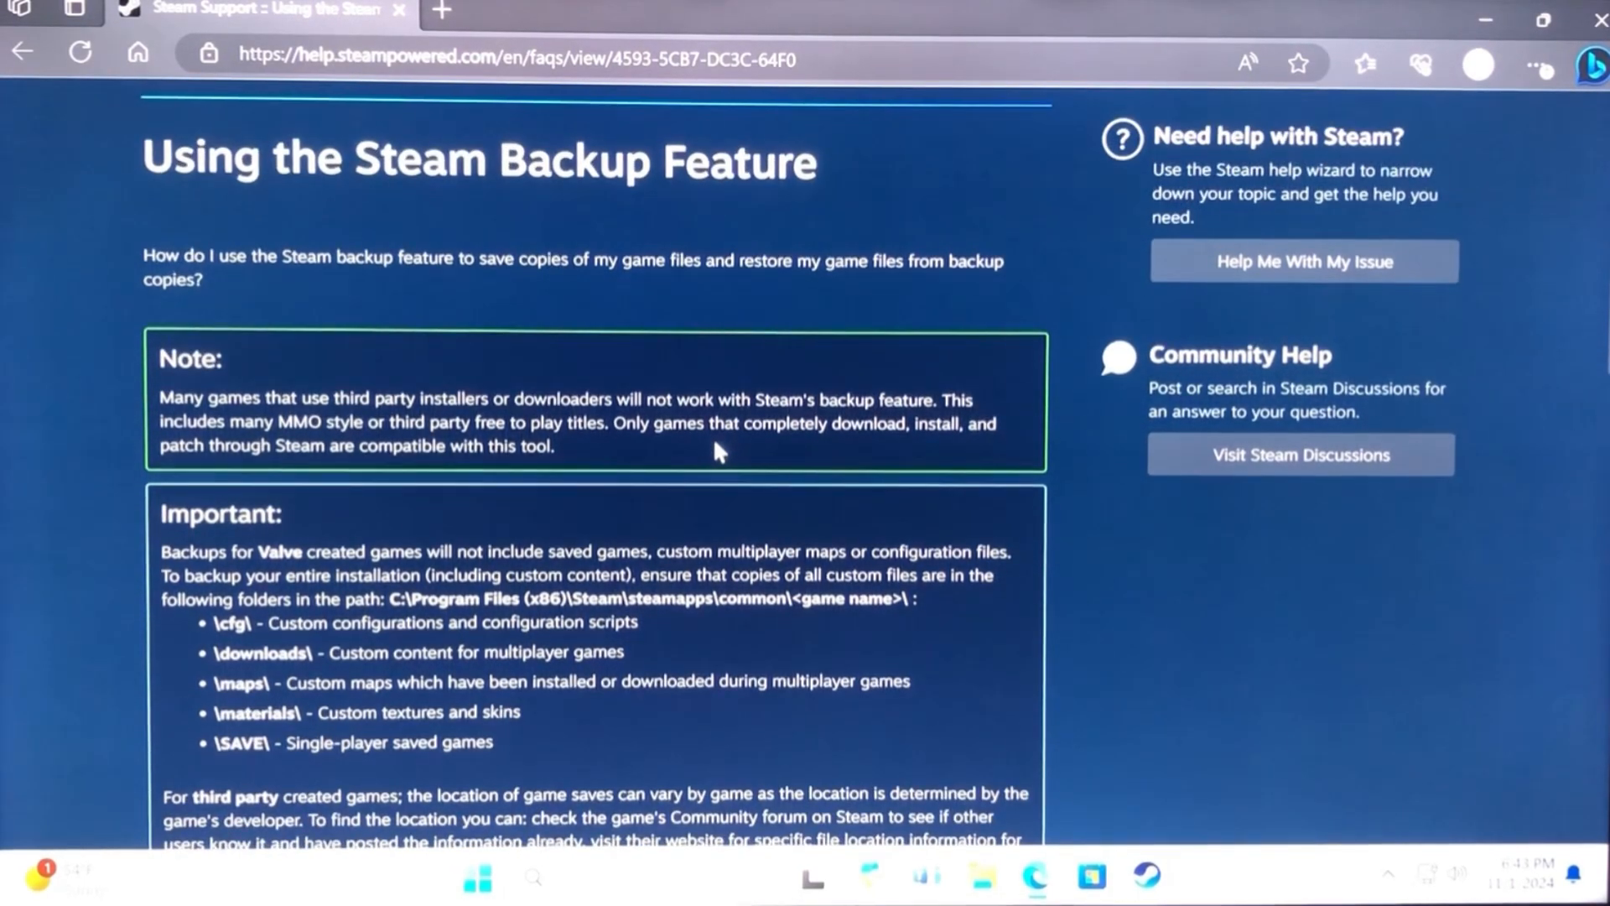
{"action": "mouse_move", "coordinate": [1081, 484]}
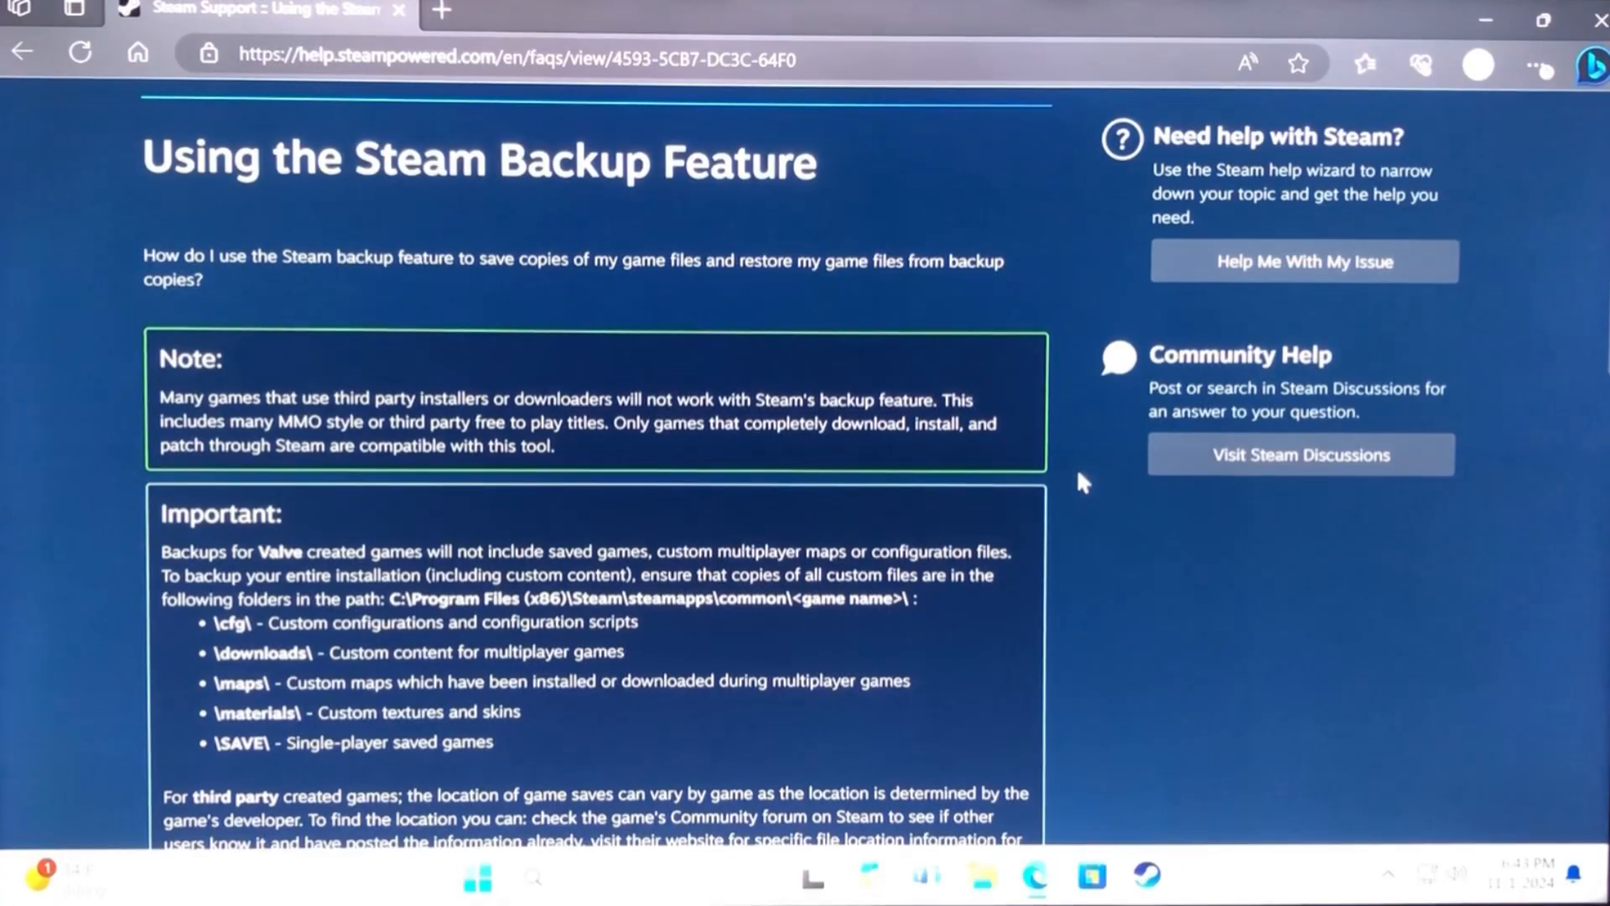
{"action": "scroll", "scroll_direction": "down", "scroll_amount": 3}
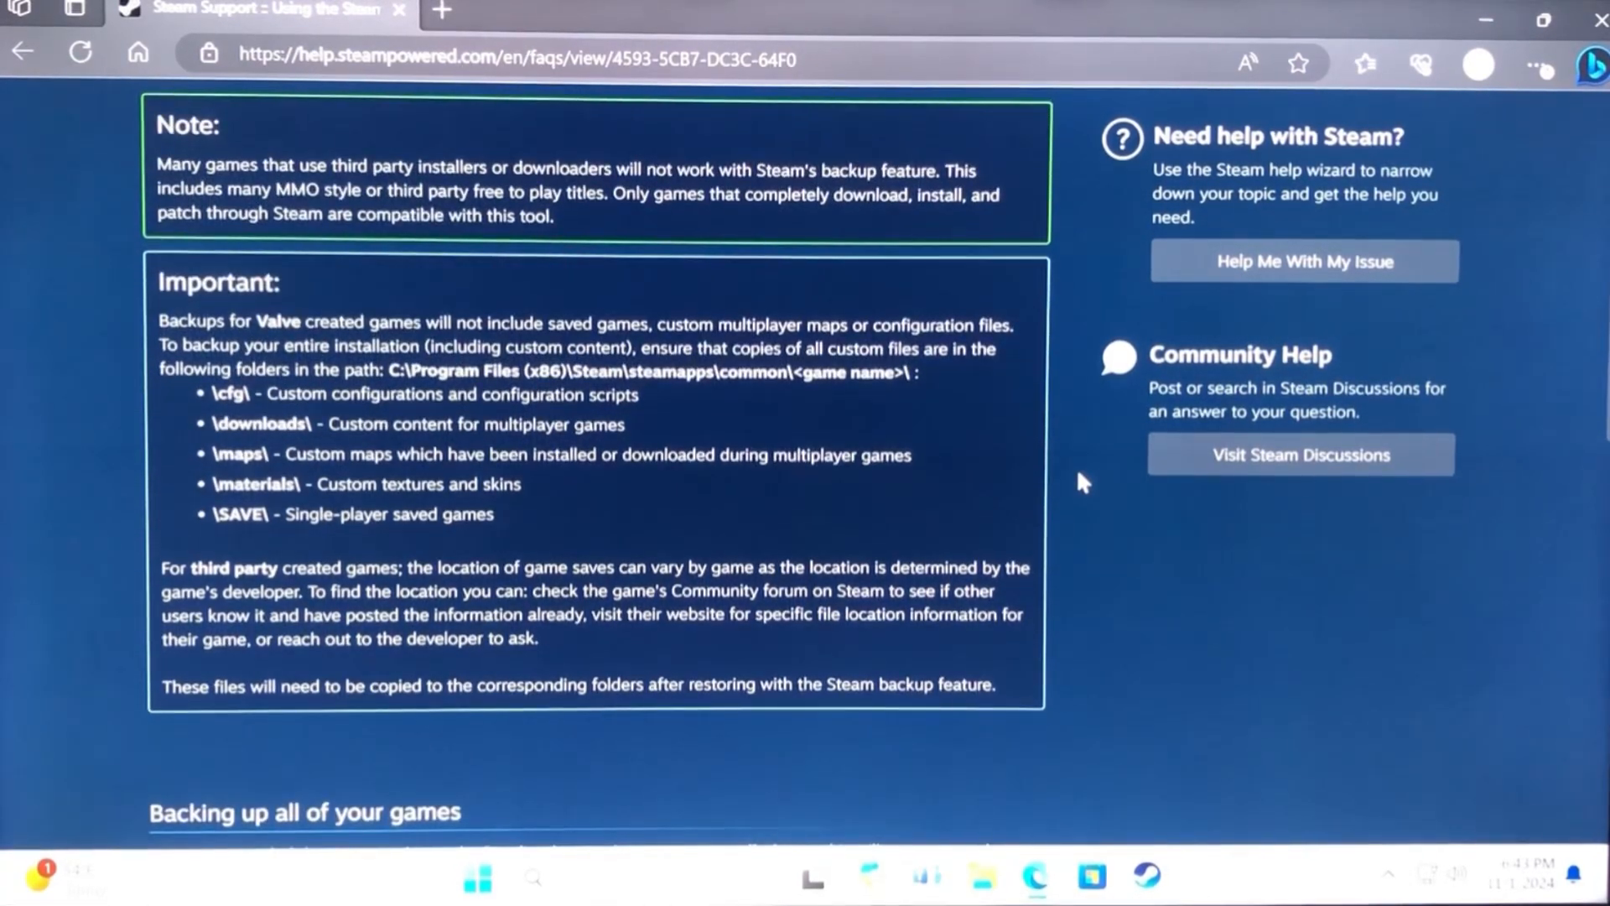
{"action": "scroll", "scroll_direction": "down", "scroll_amount": 3}
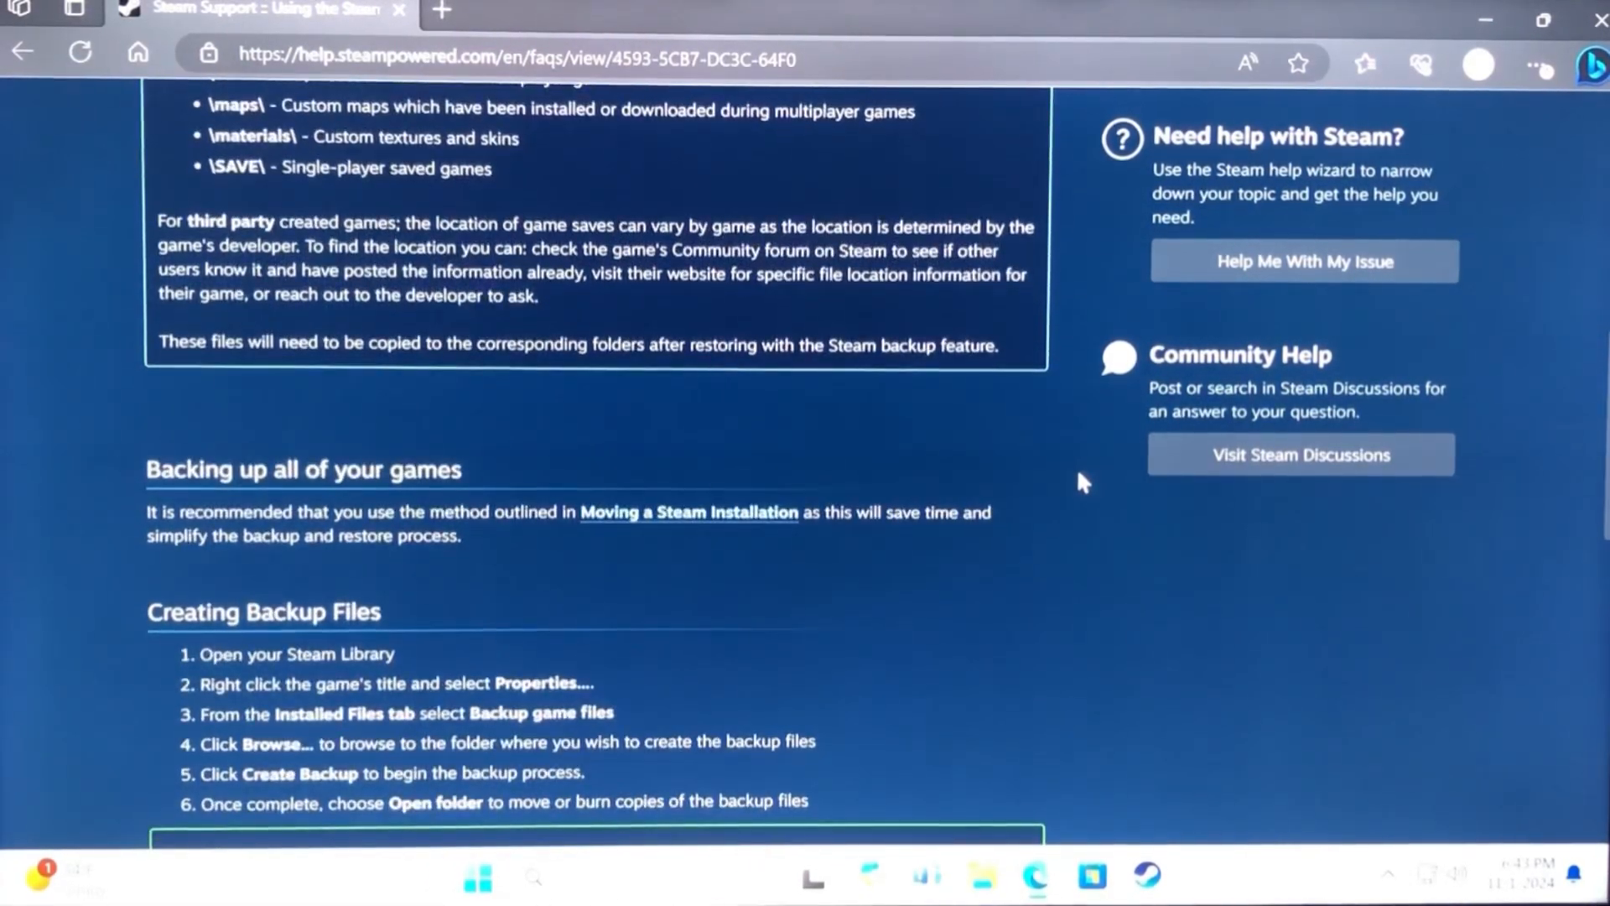
{"action": "scroll", "scroll_direction": "down", "scroll_amount": 3}
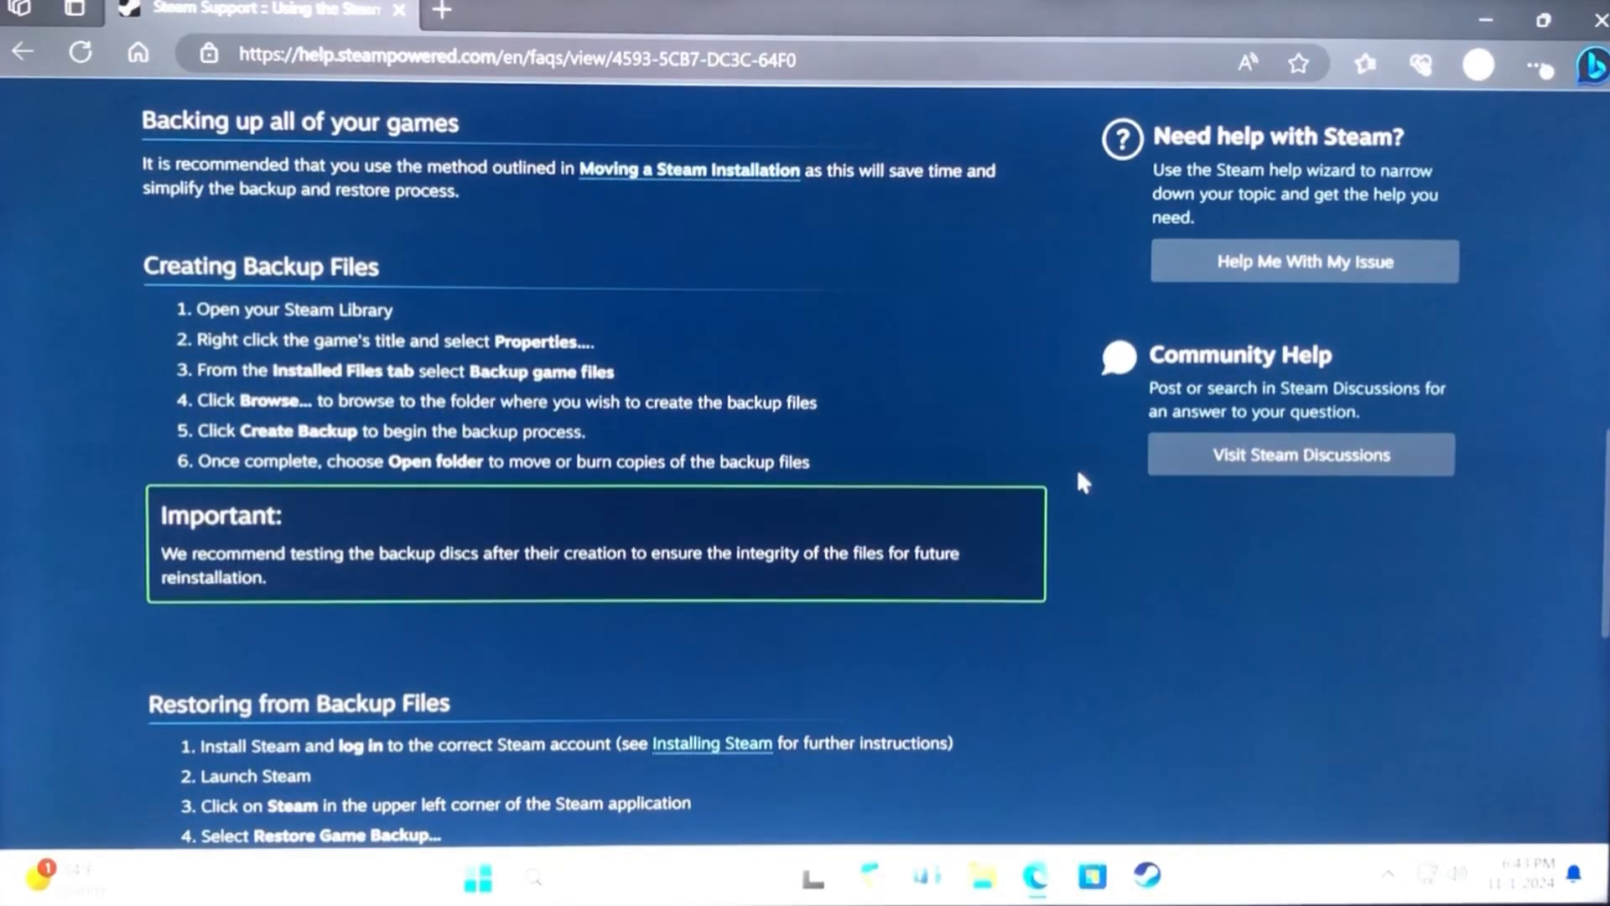
{"action": "scroll", "scroll_direction": "down", "scroll_amount": 3}
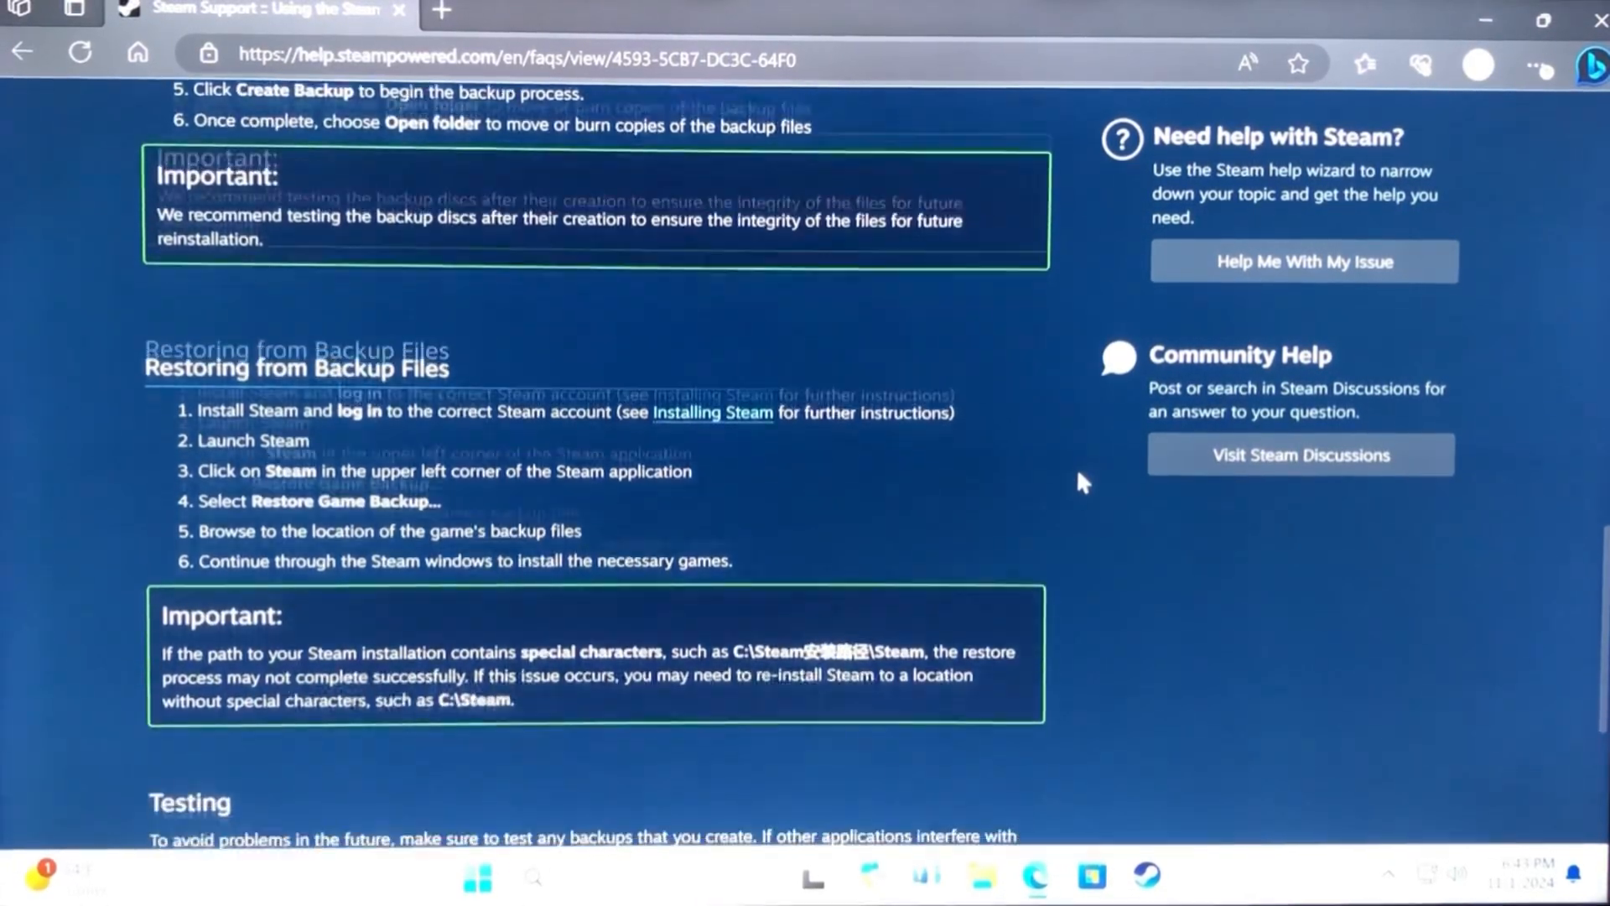
{"action": "scroll", "scroll_direction": "down", "scroll_amount": 3}
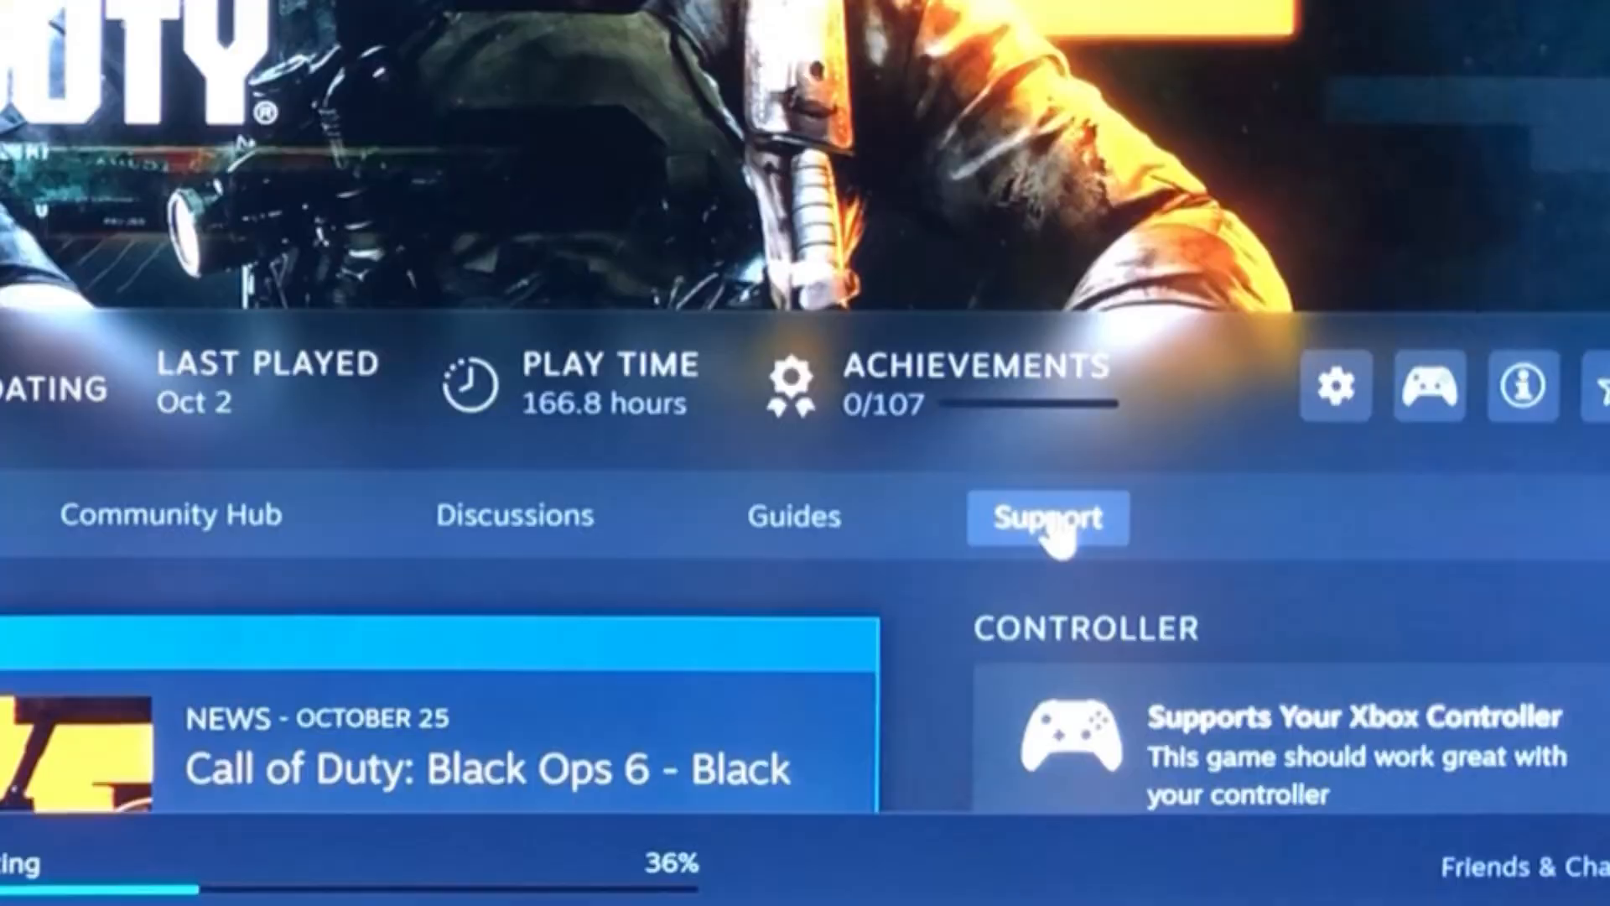
Open Steam Support for Call of Duty and pick 'Gameplay or technical issue'.
{"action": "left_click", "coordinate": [1046, 517]}
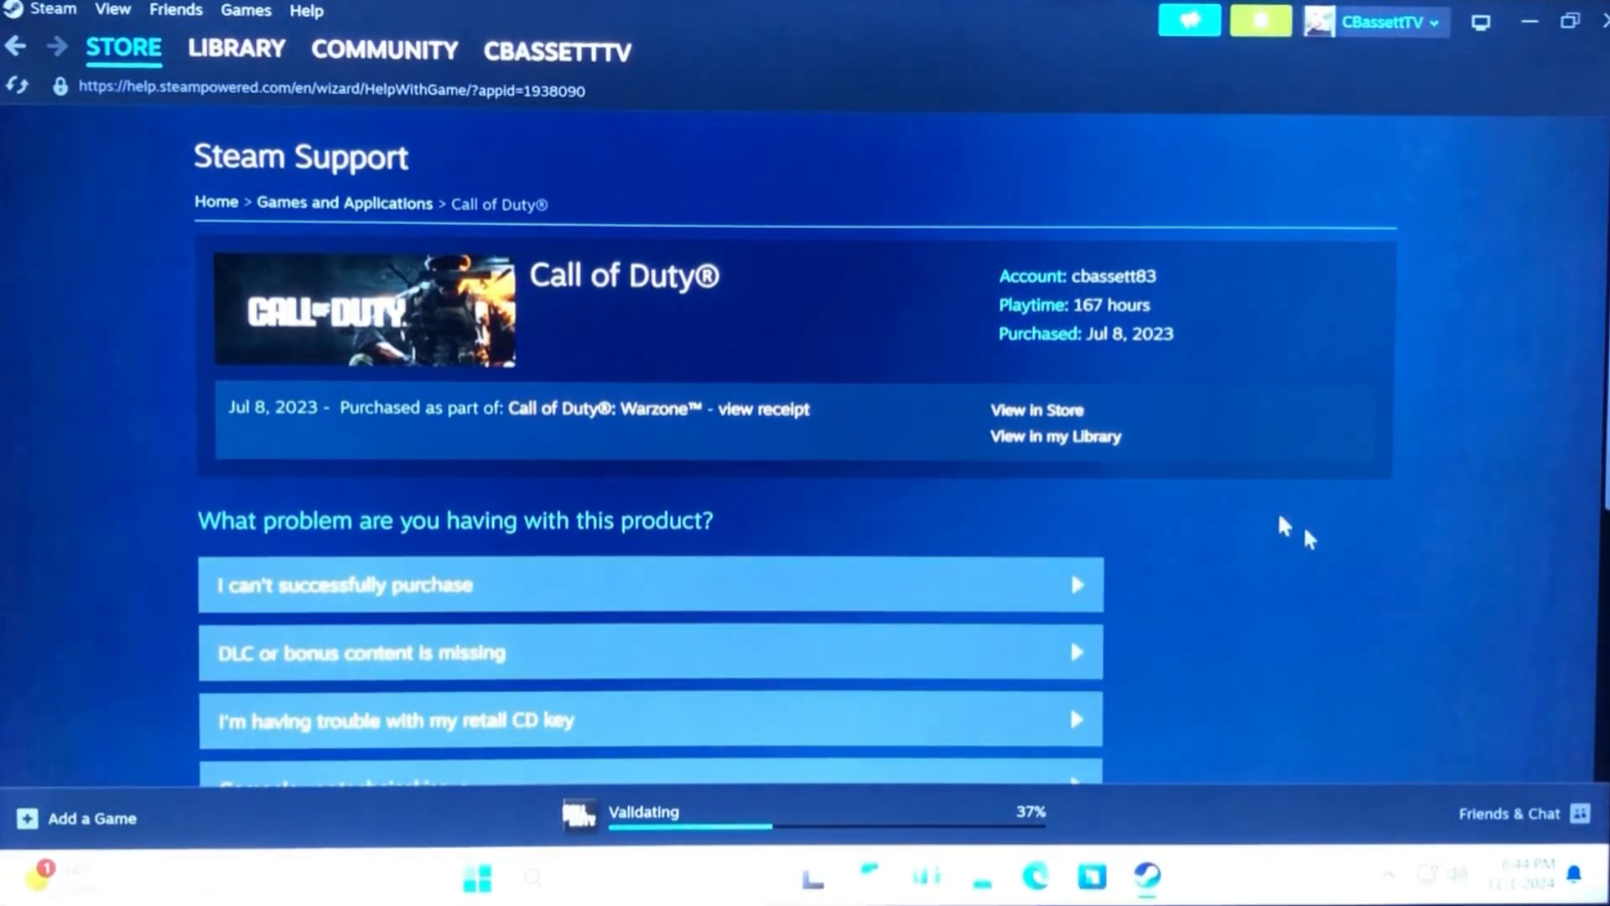
{"action": "scroll", "scroll_direction": "down", "scroll_amount": 3}
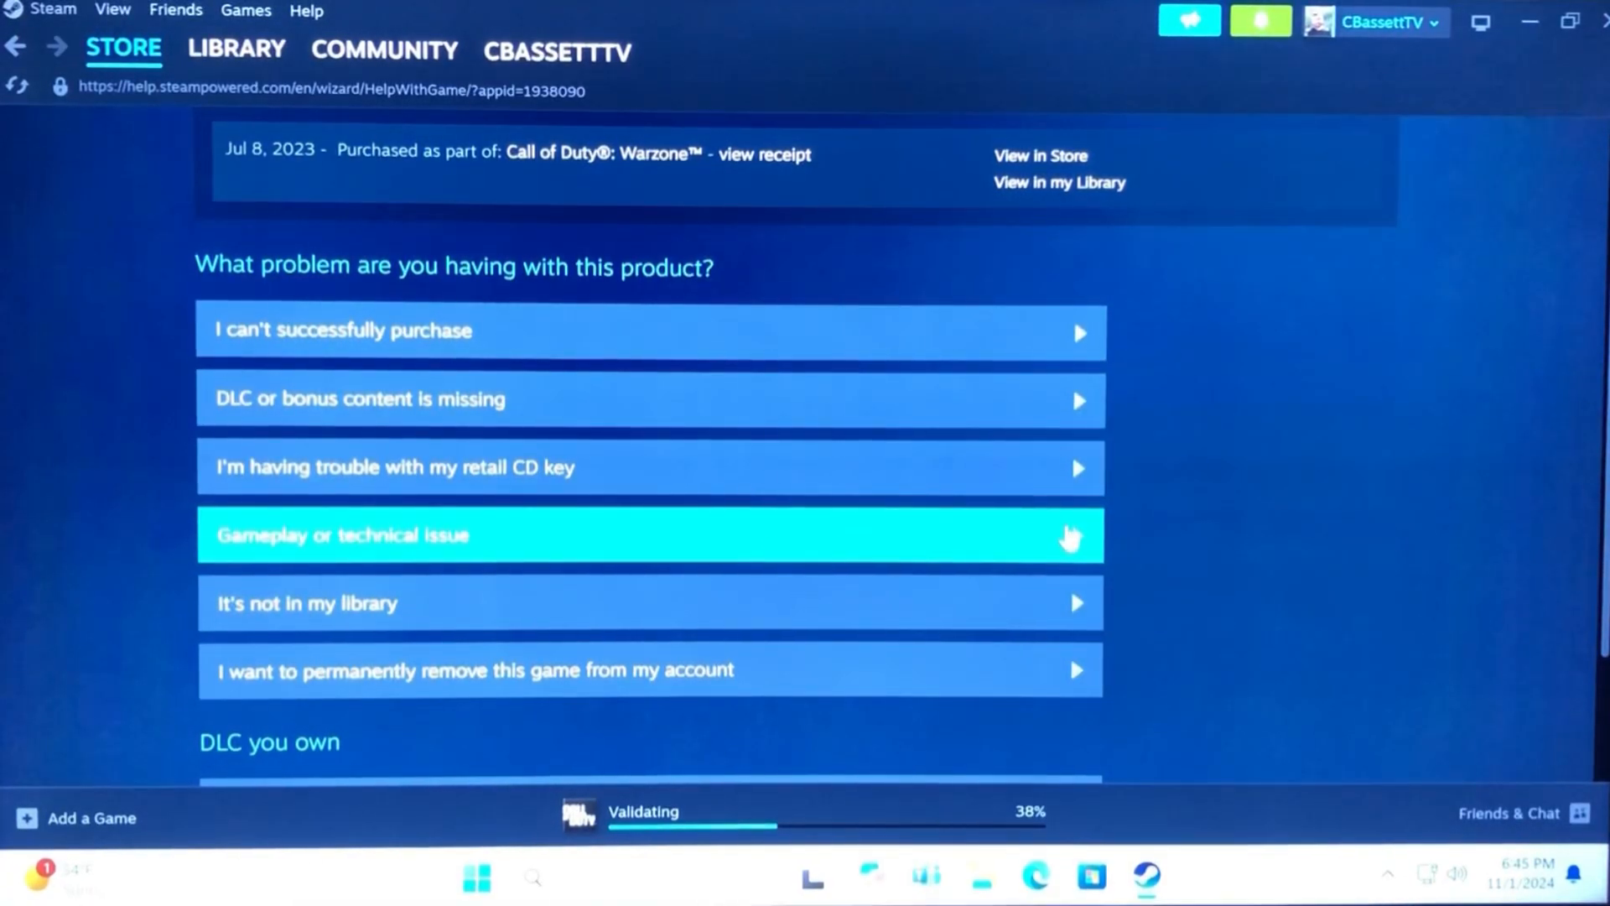
{"action": "left_click", "coordinate": [650, 535]}
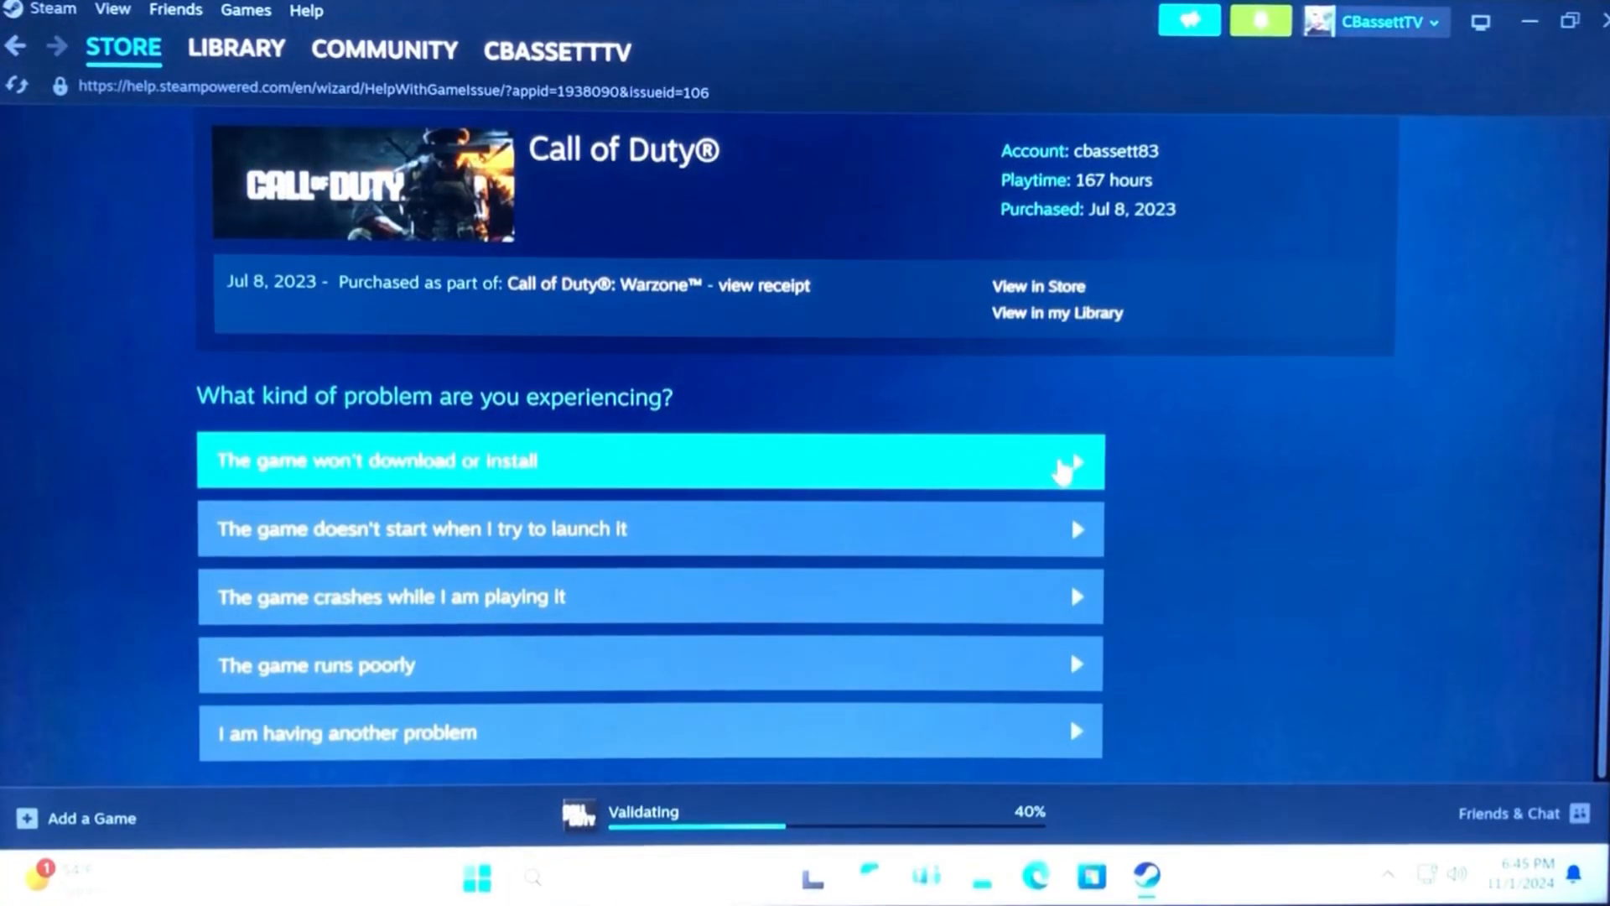
{"action": "mouse_move", "coordinate": [1010, 604]}
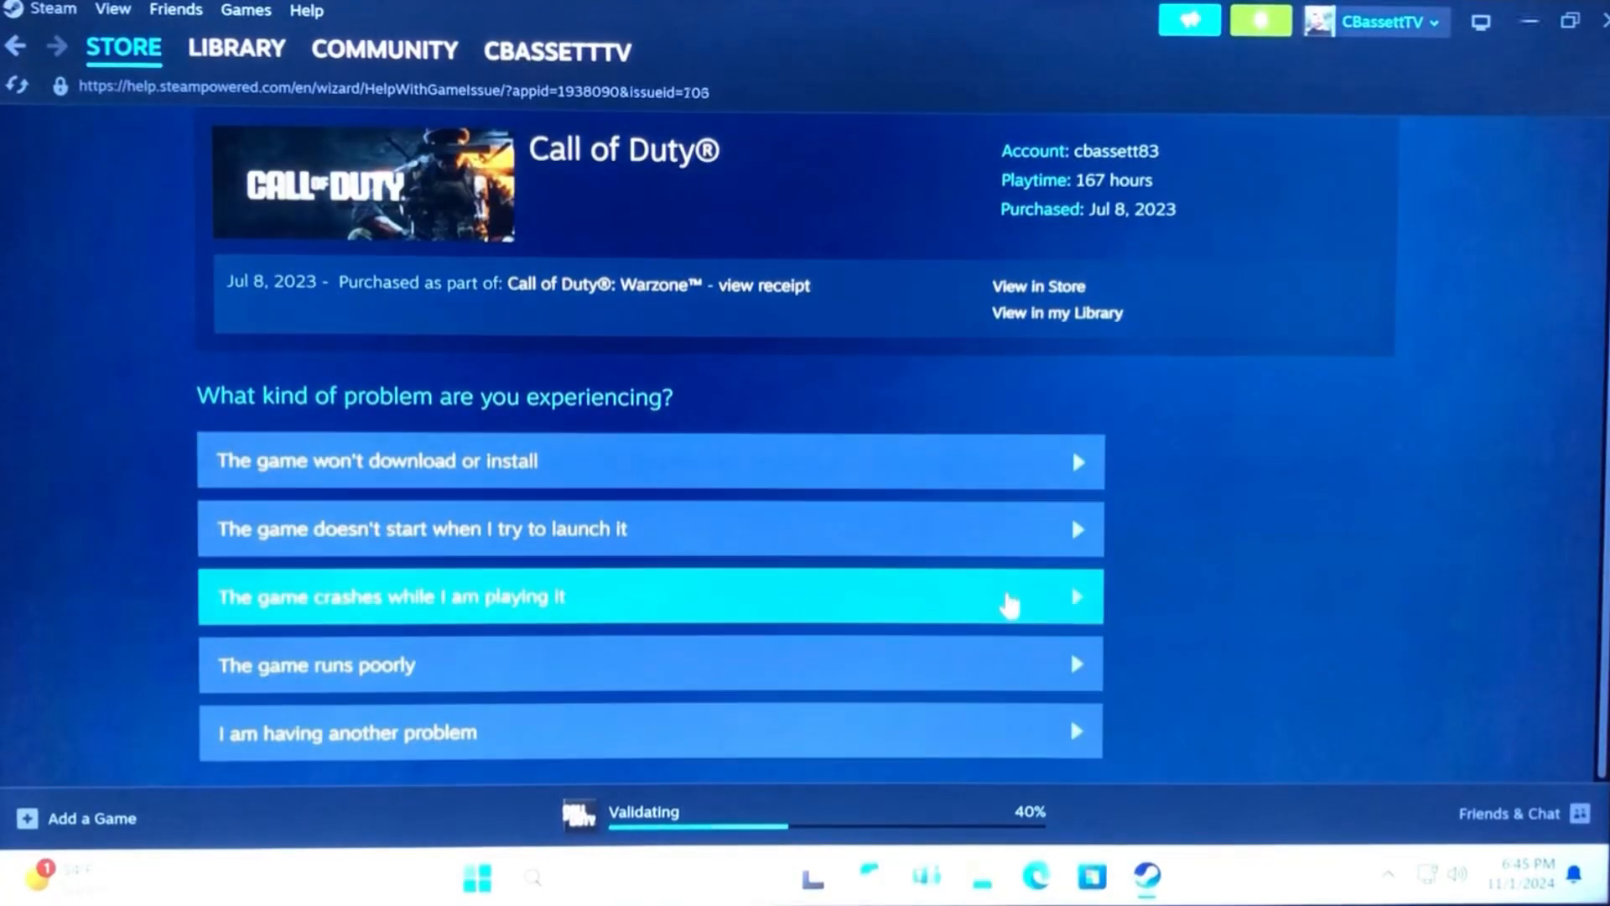
Select 'The game crashes while I am playing it' and view the Contact Game Support option.
{"action": "left_click", "coordinate": [650, 596]}
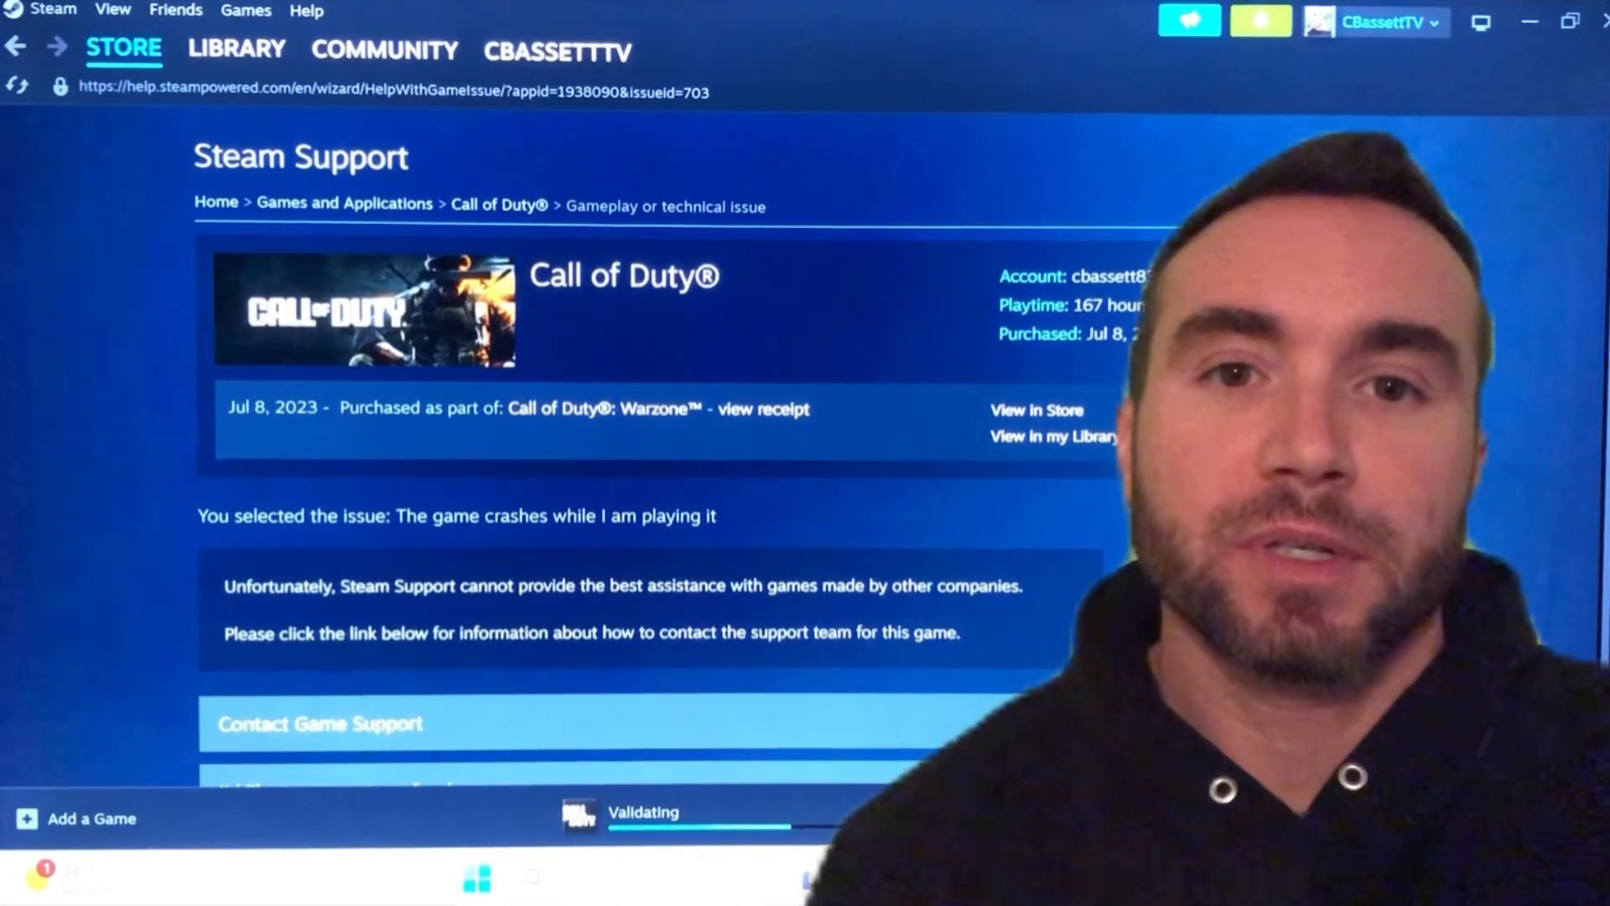
{"action": "scroll", "scroll_direction": "down", "scroll_amount": 3}
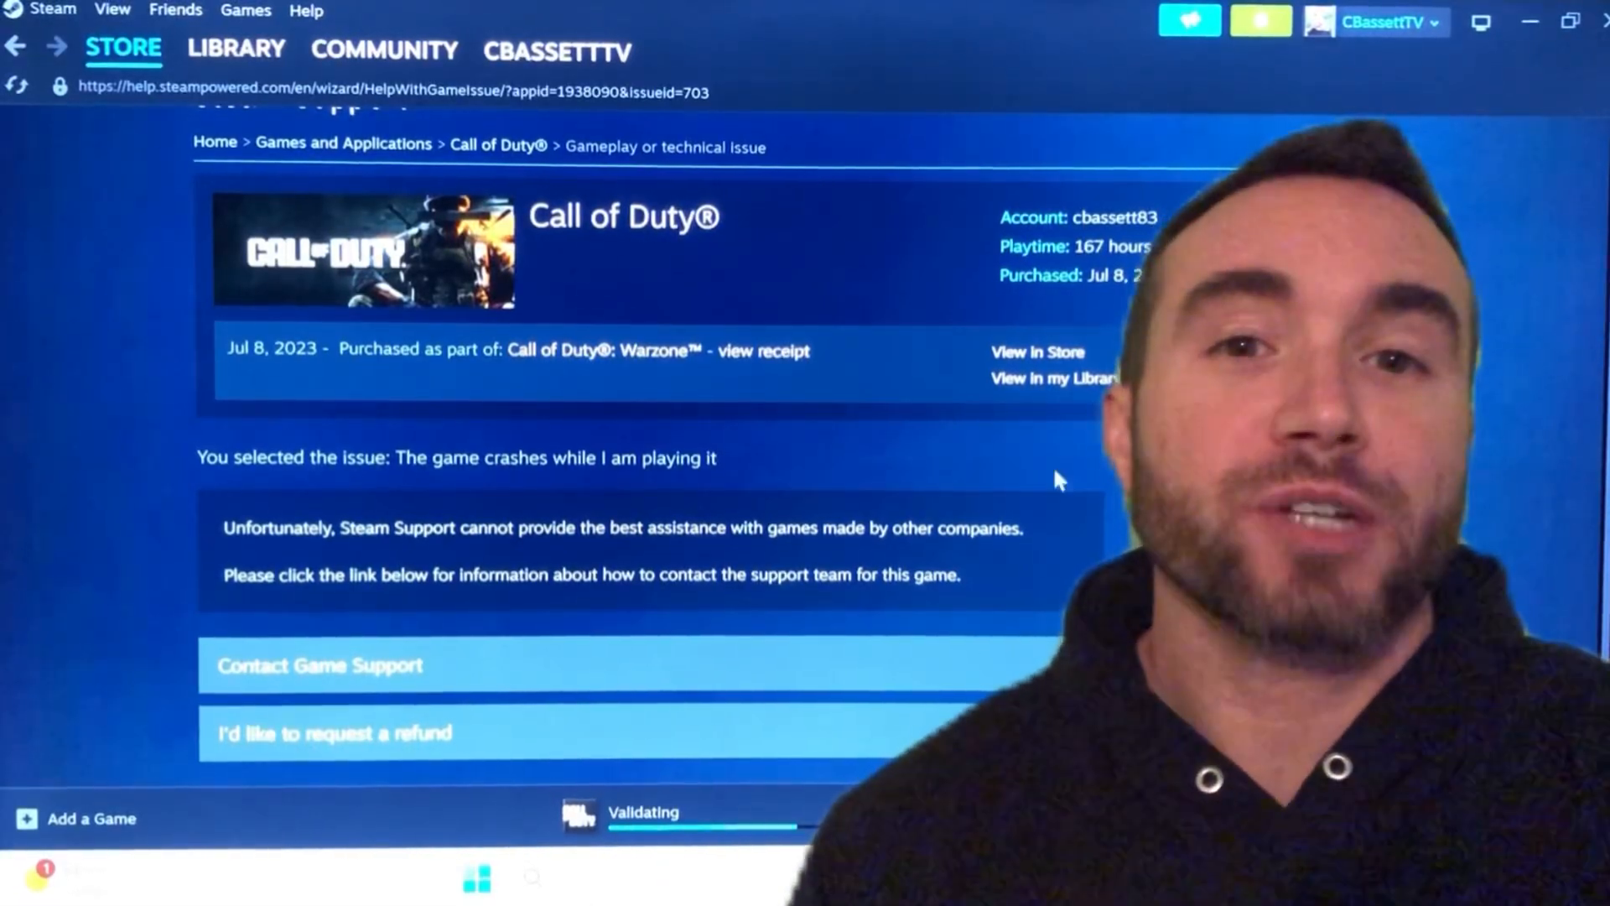
{"action": "mouse_move", "coordinate": [431, 682]}
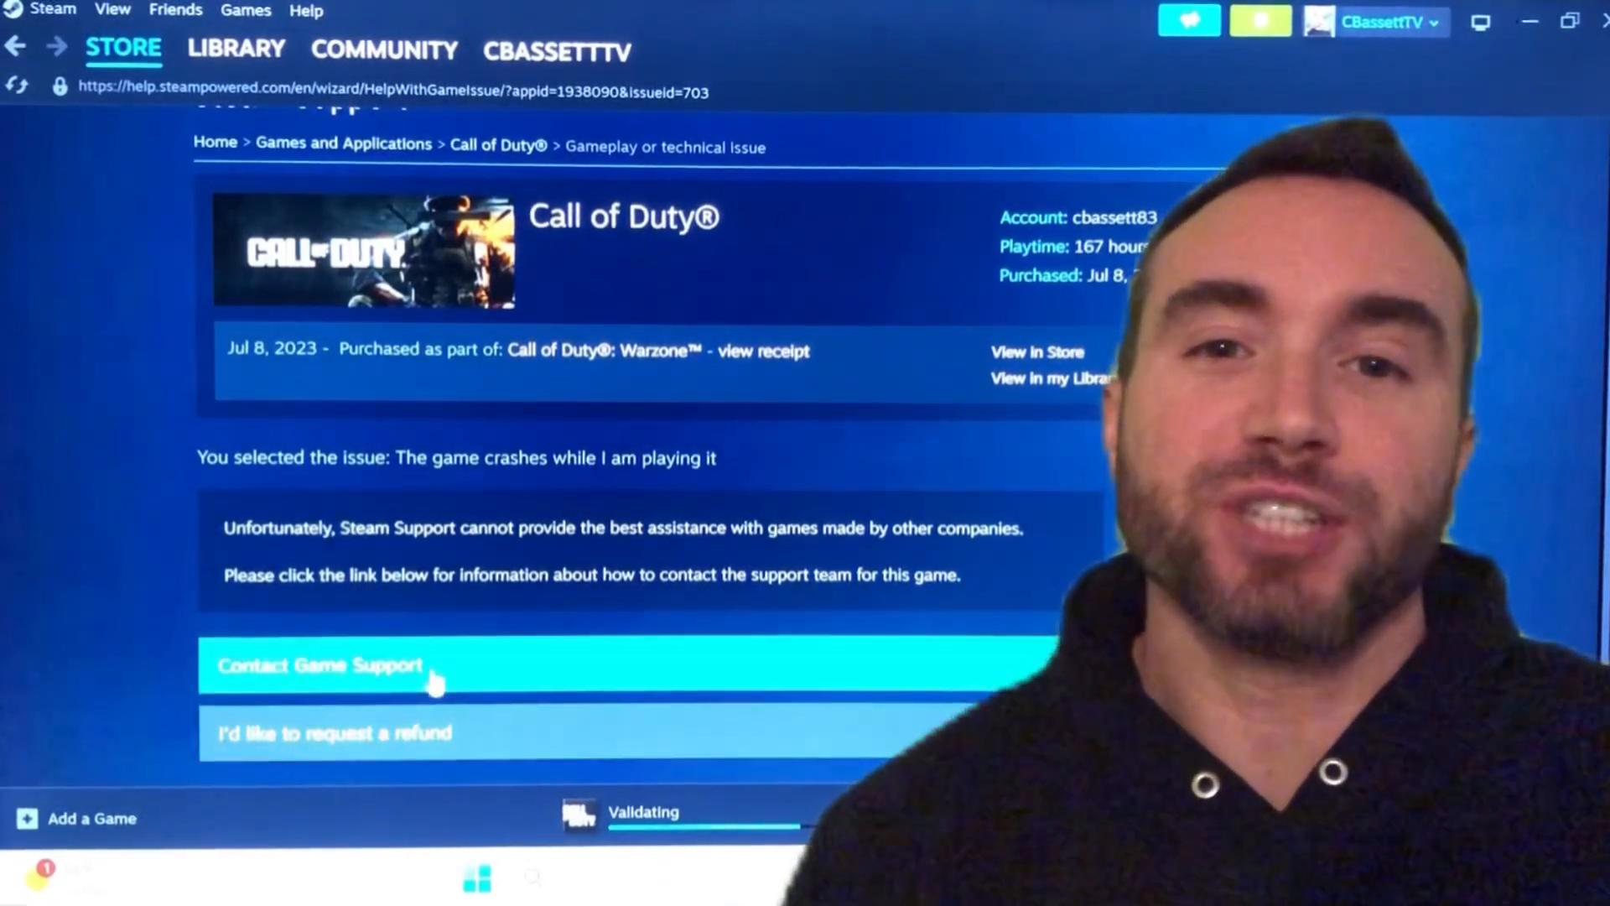